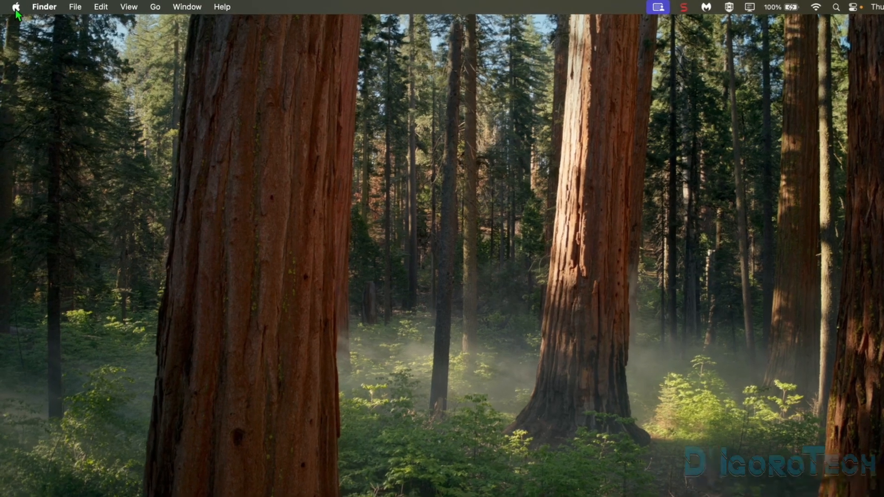
Open System Settings from the Apple menu and go to the Network services list.
left_click(16, 7)
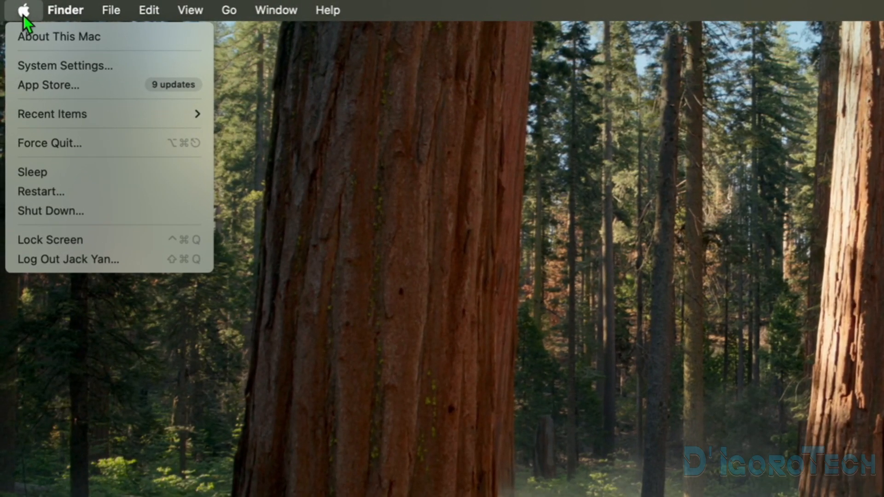
mouse_move(64, 64)
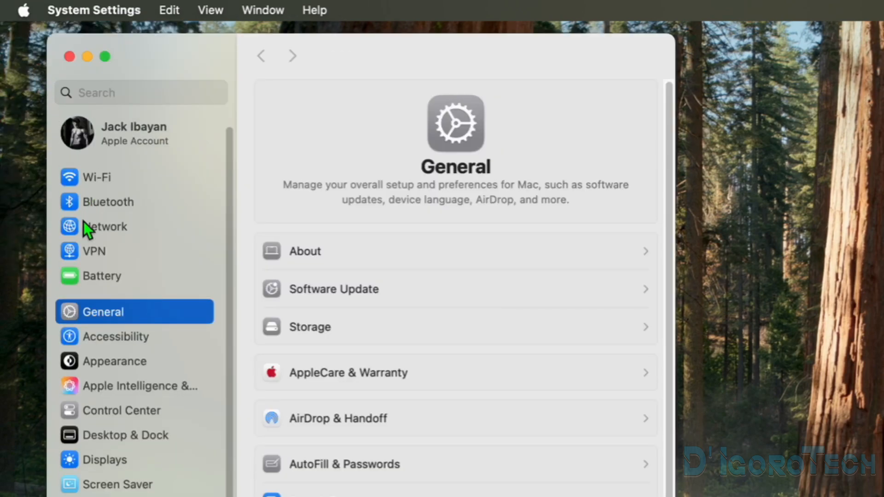
left_click(108, 227)
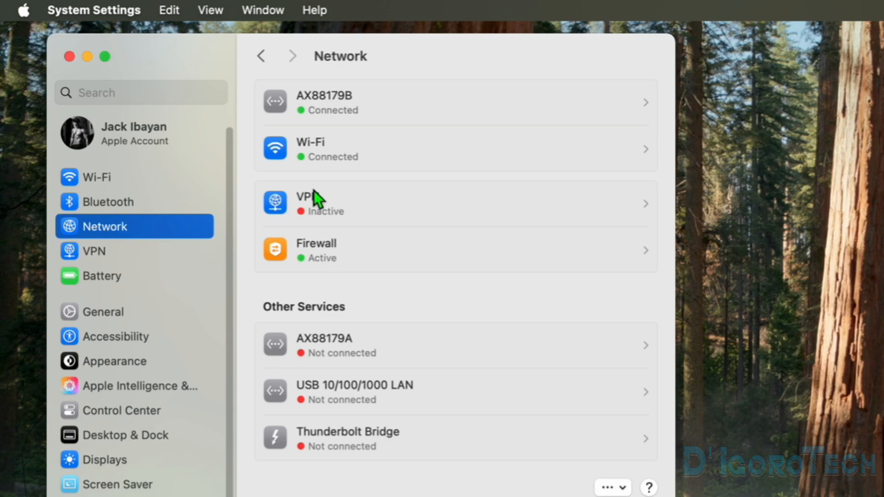
mouse_move(341, 116)
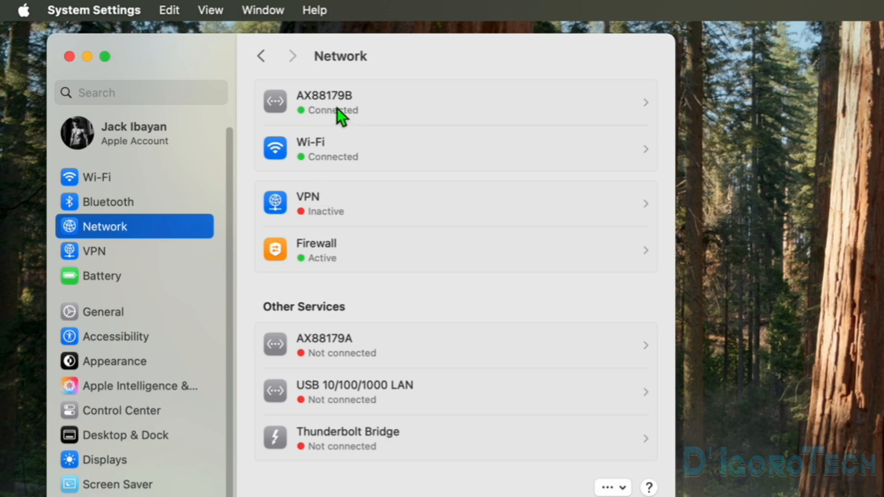
mouse_move(428, 115)
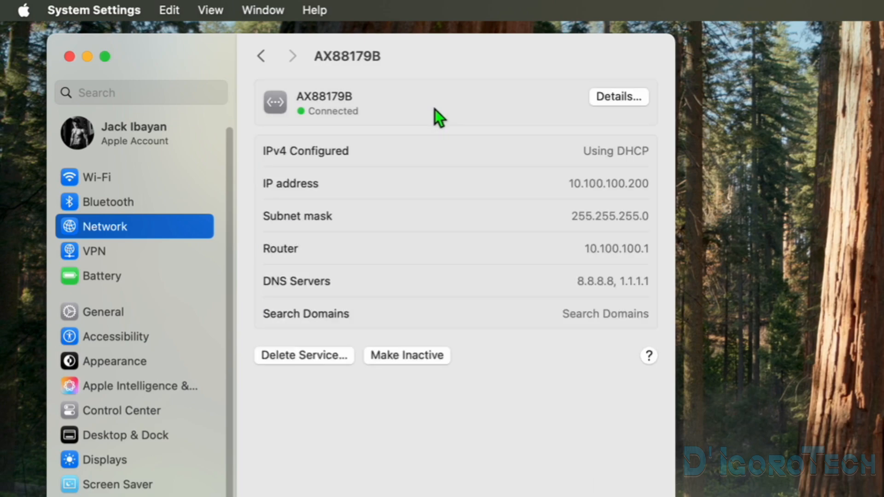
mouse_move(669, 207)
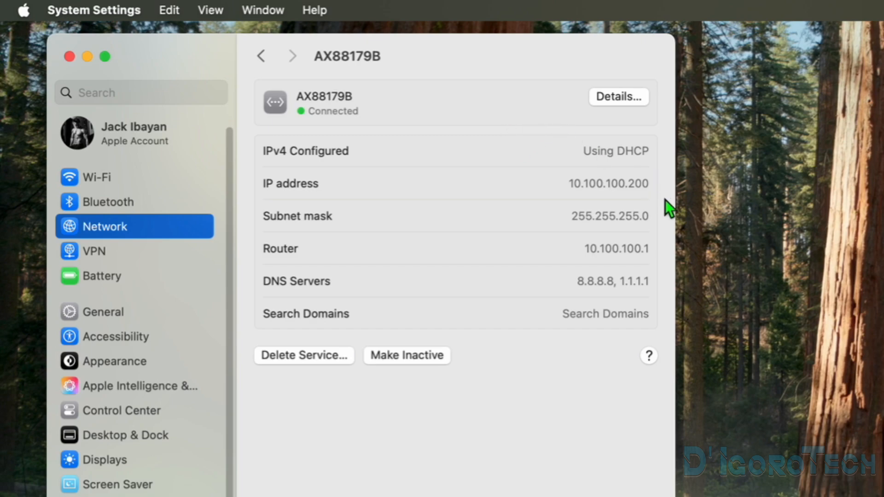
mouse_move(650, 274)
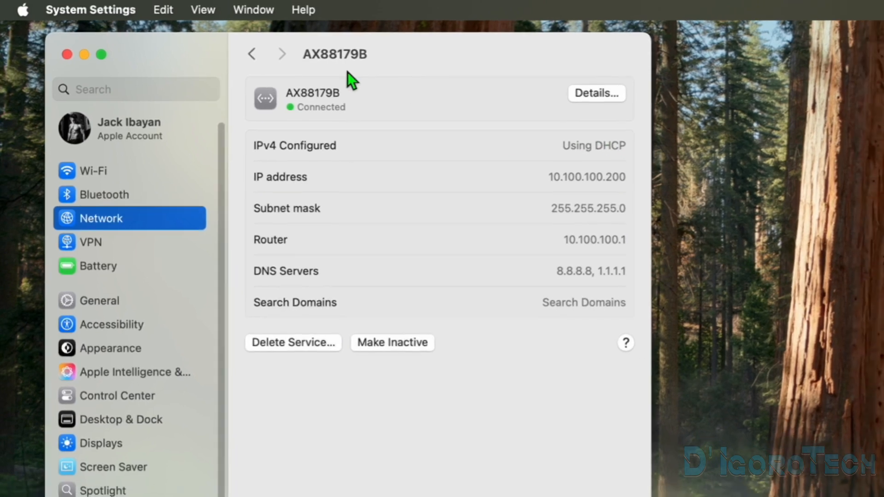
Back in Network, choose Manage Virtual Interfaces to list Thunderbolt Bridge (bridge0).
left_click(252, 54)
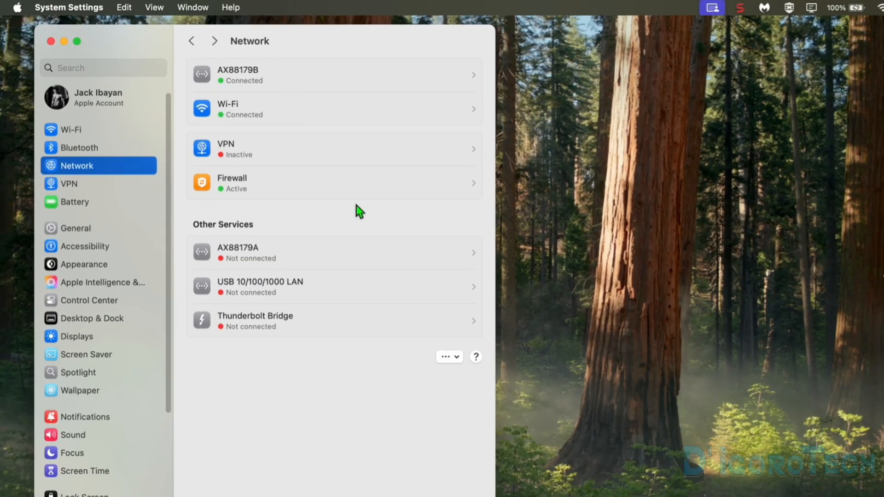
mouse_move(459, 361)
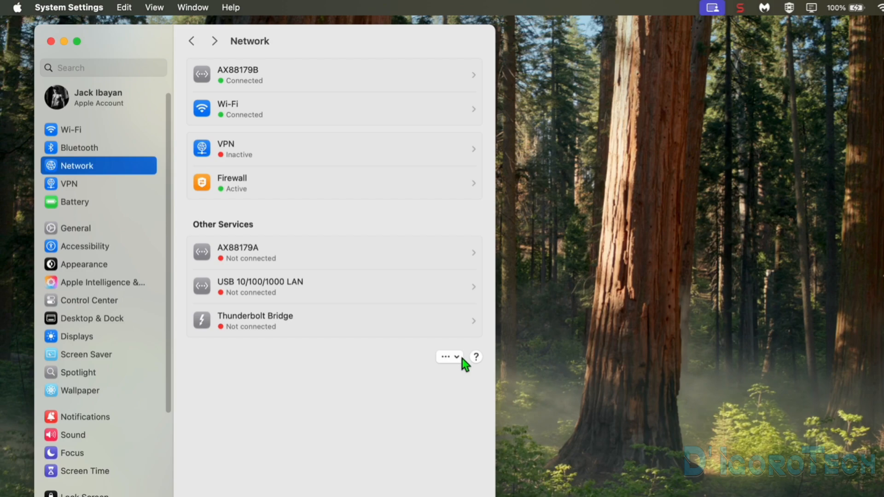
left_click(447, 356)
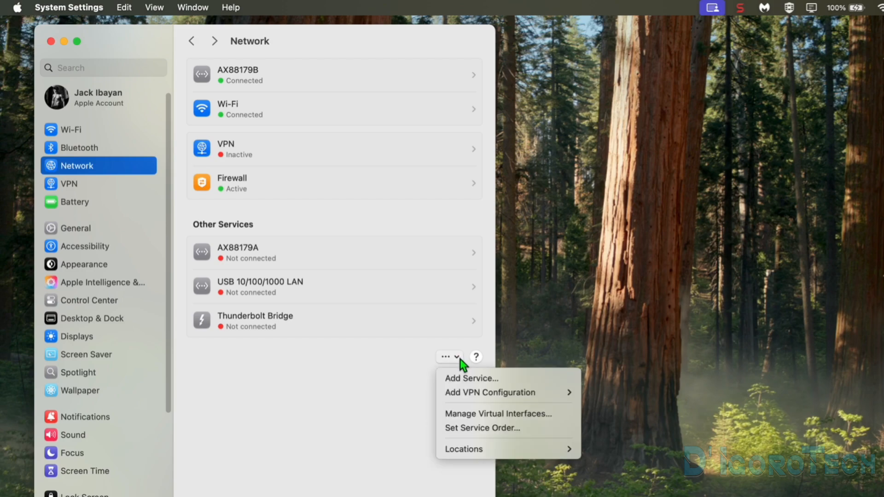
mouse_move(479, 413)
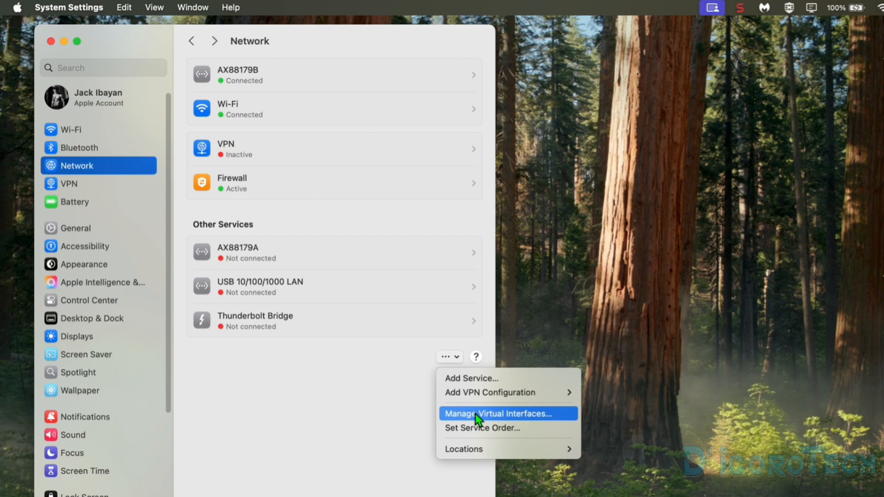
left_click(506, 413)
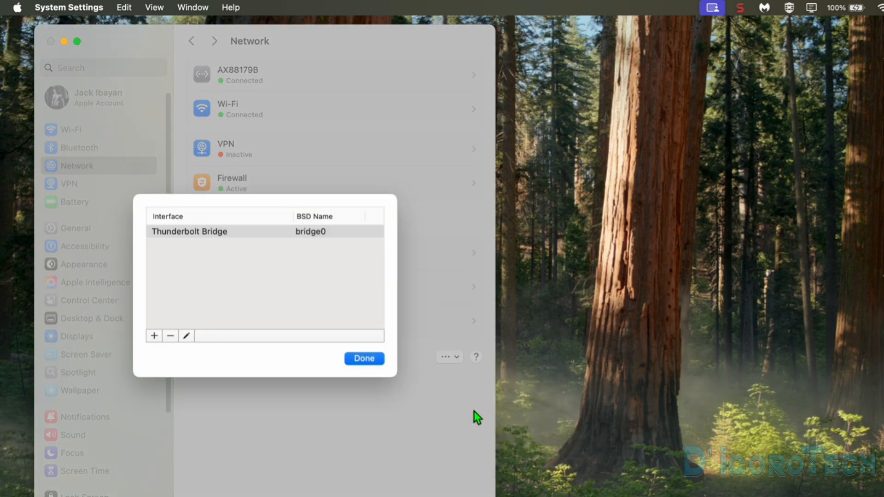
mouse_move(199, 258)
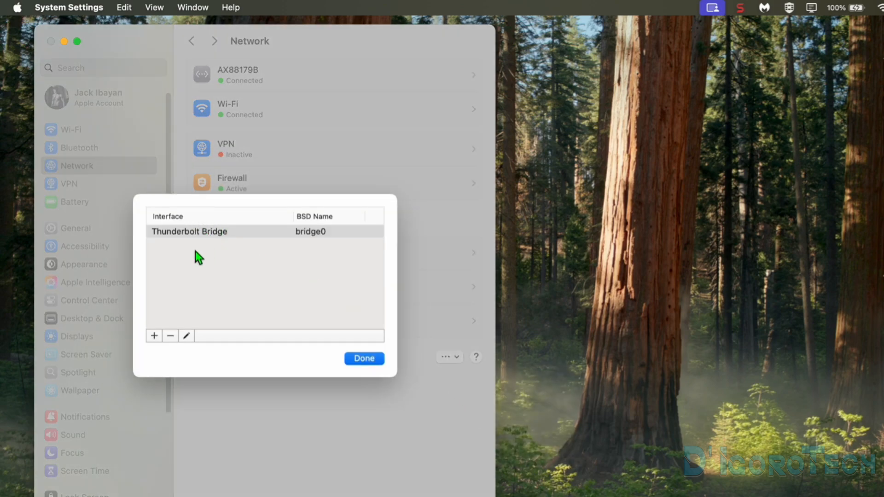
mouse_move(171, 292)
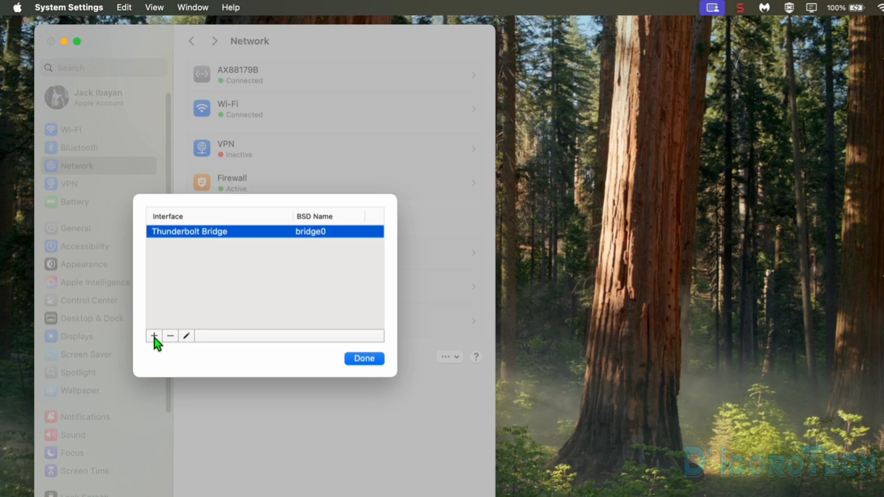
Start a new VLAN and name it VLAN-200.
left_click(154, 336)
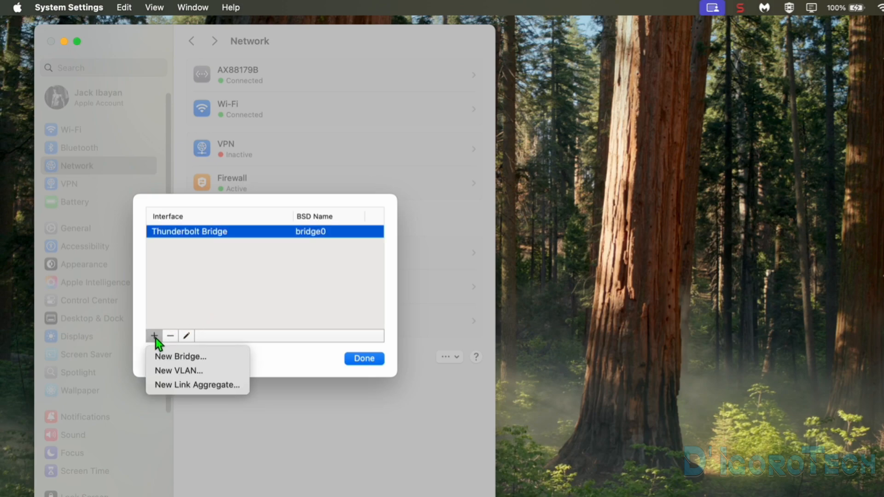
mouse_move(177, 370)
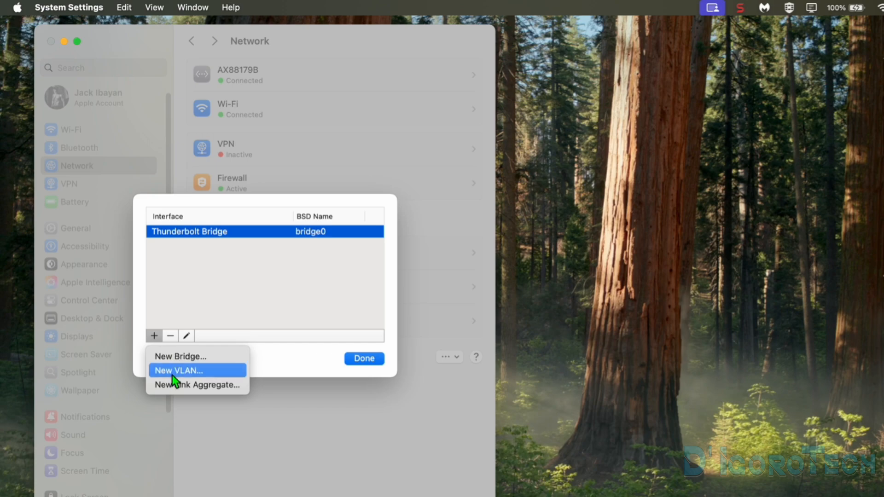
left_click(178, 370)
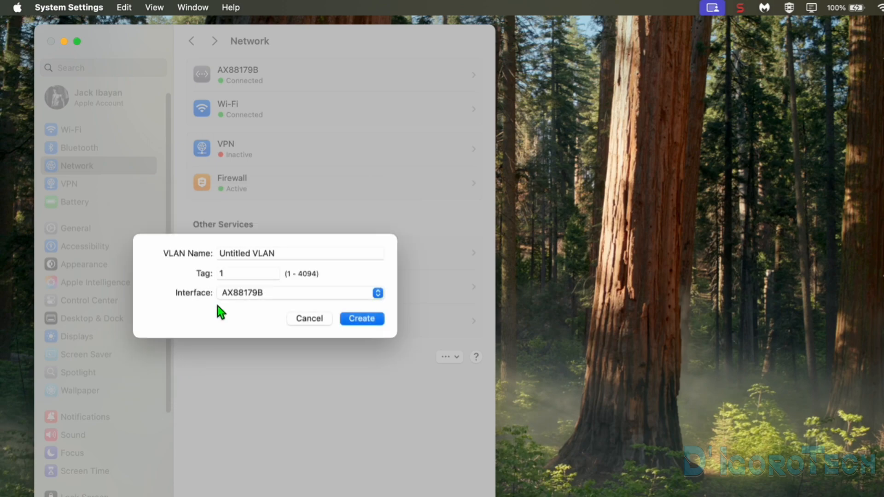
left_click(301, 253)
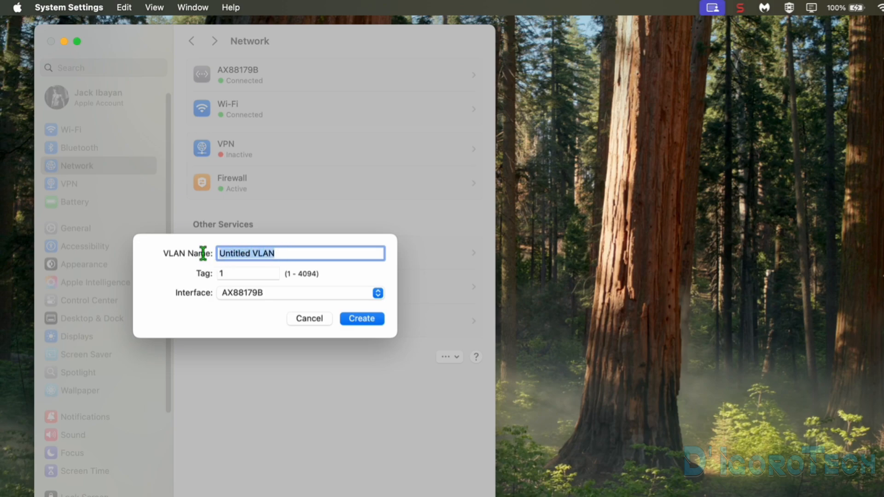
type("Adm")
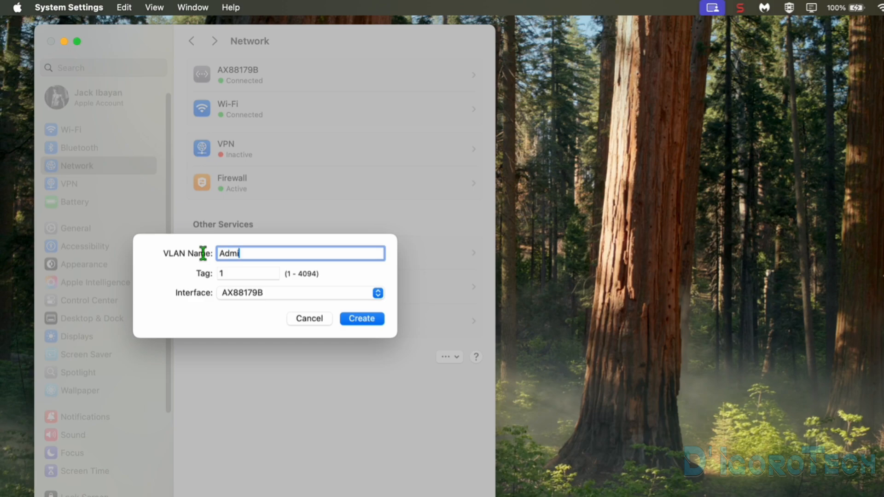
type("in")
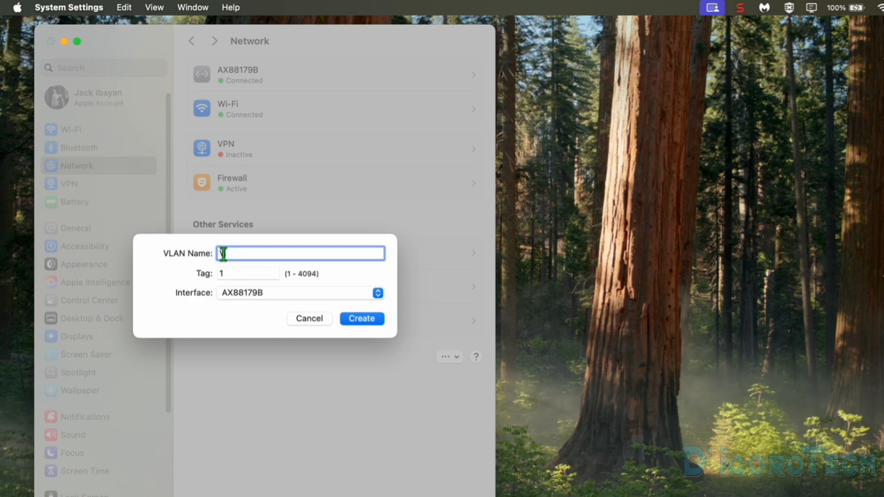
type("VLAN-200")
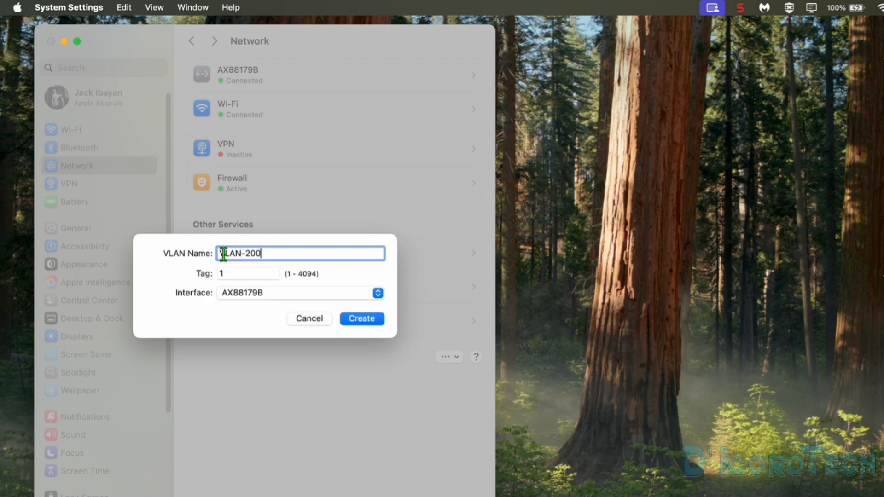
mouse_move(240, 274)
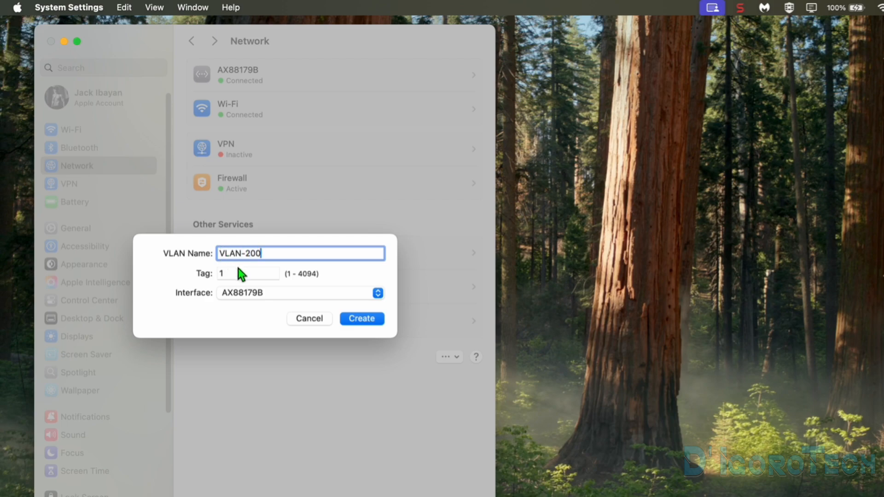
mouse_move(314, 280)
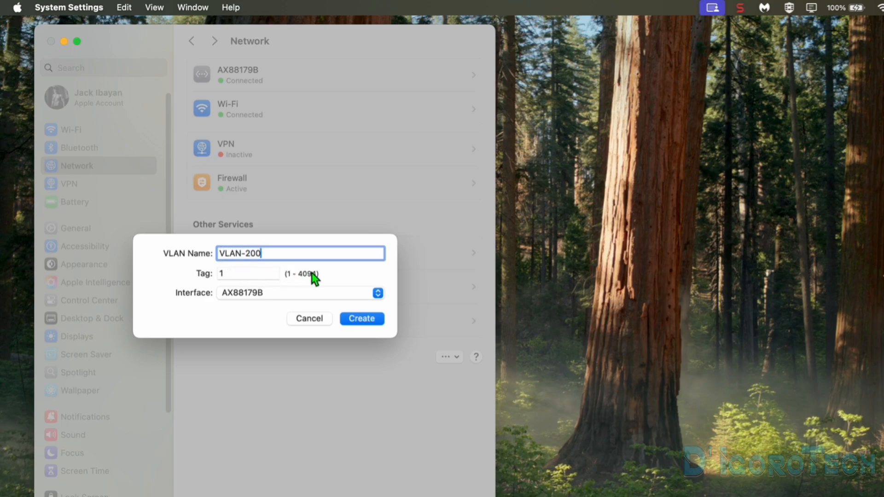
Set the VLAN tag to 200 and keep AX88179B as the parent interface.
left_click(247, 273)
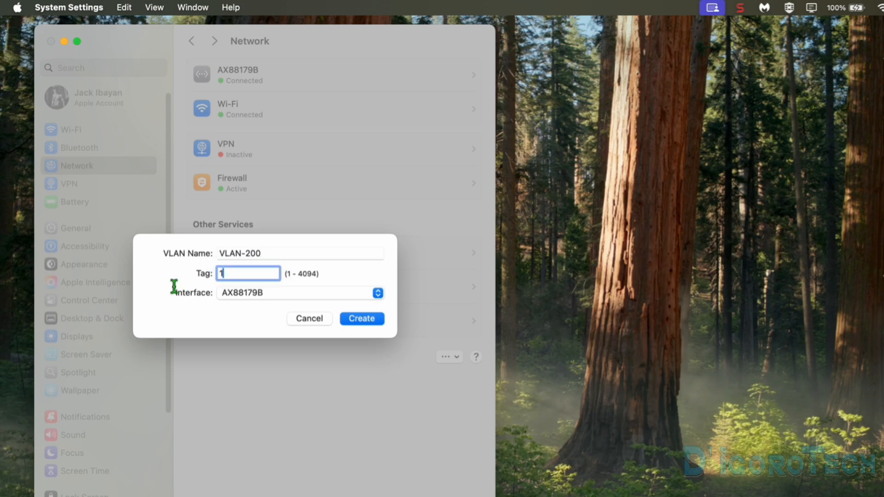
type("2")
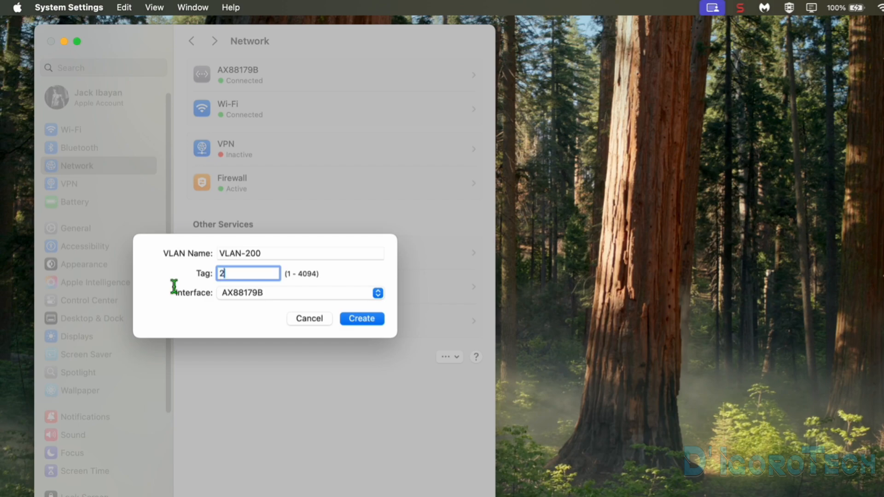
type("00")
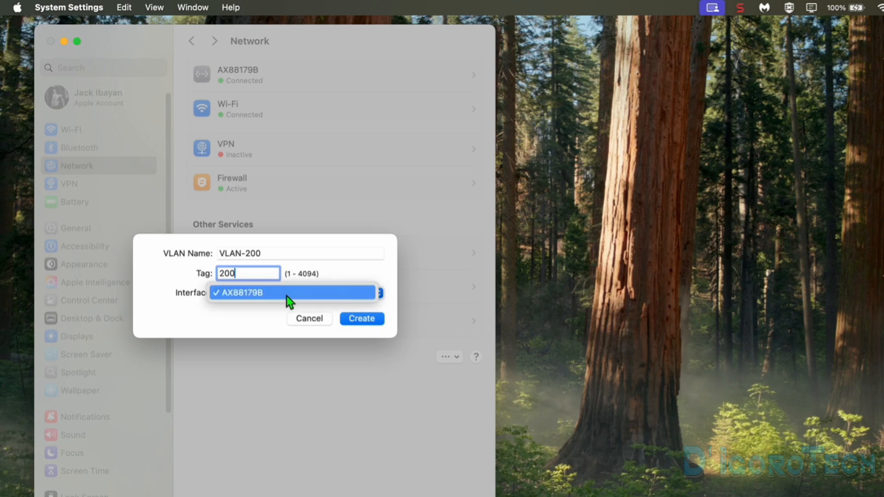
mouse_move(271, 298)
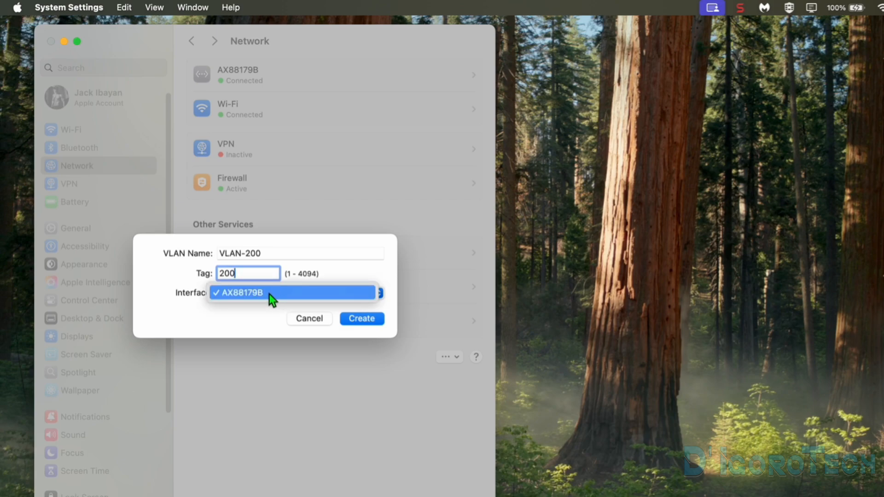
mouse_move(287, 297)
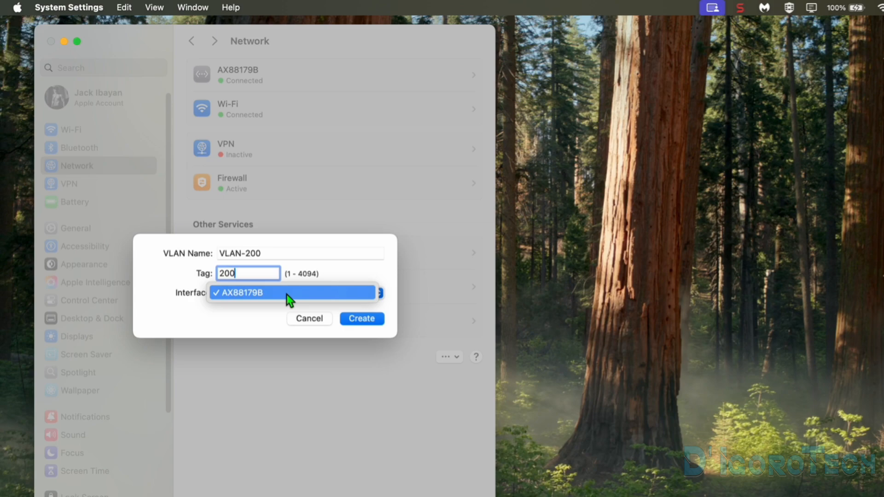
left_click(293, 293)
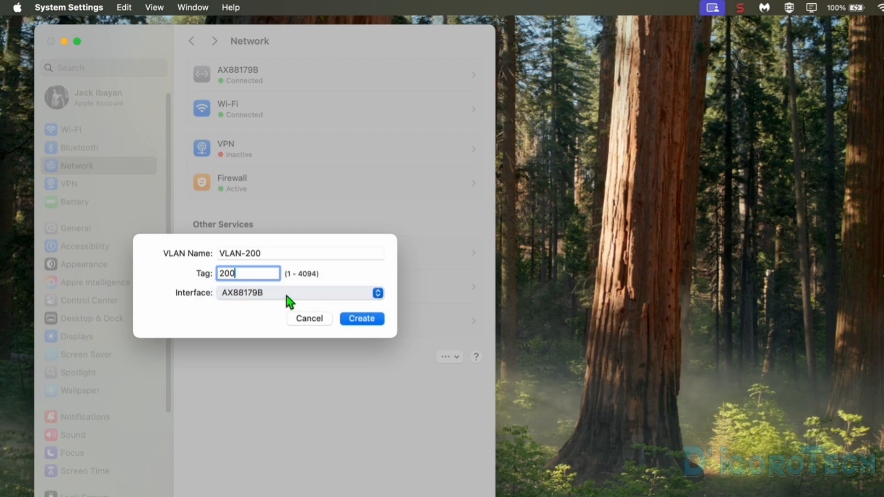
mouse_move(277, 297)
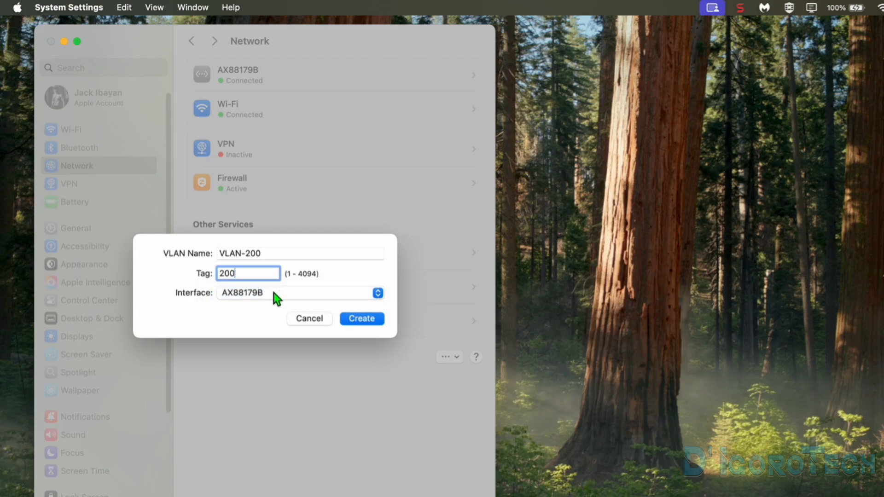
mouse_move(370, 323)
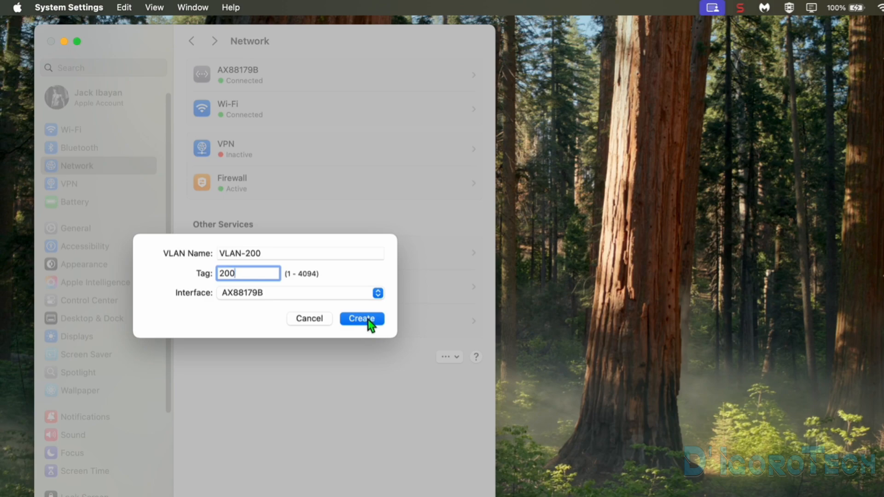
Create VLAN-200 so it appears as vlan0 in the virtual interfaces list.
left_click(361, 318)
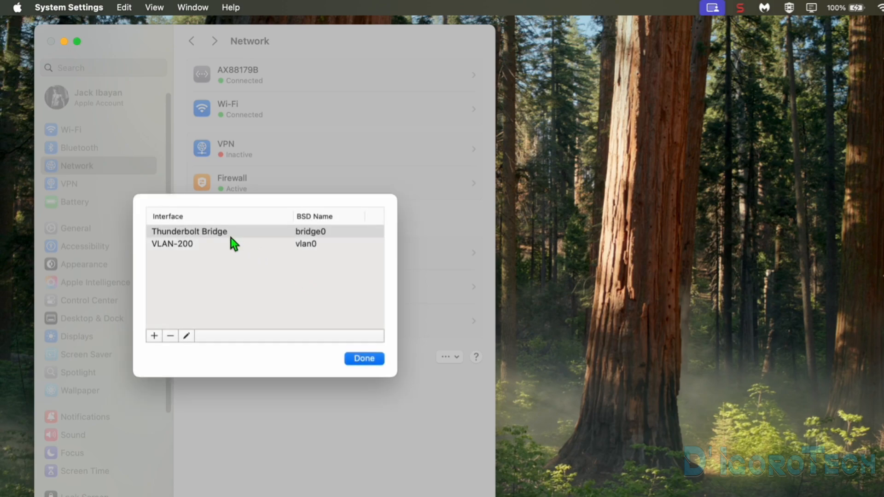
left_click(172, 244)
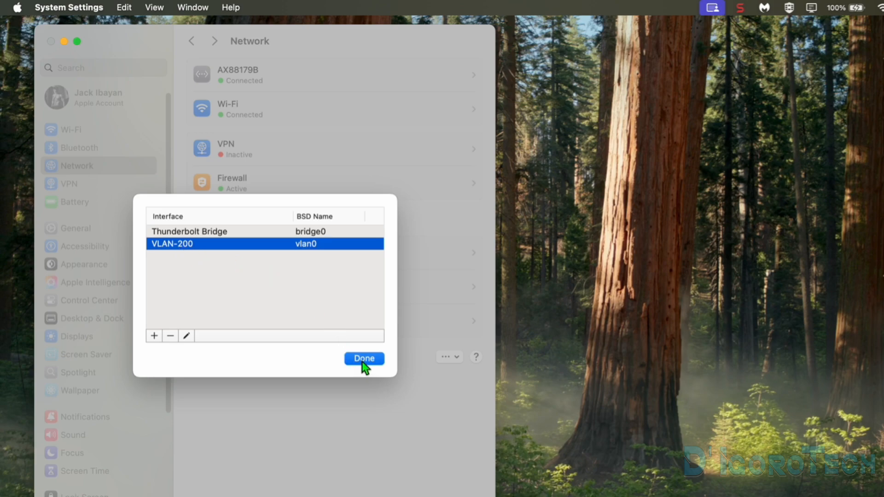
Finish with Done so VLAN-200 shows up in the Network services list.
left_click(364, 359)
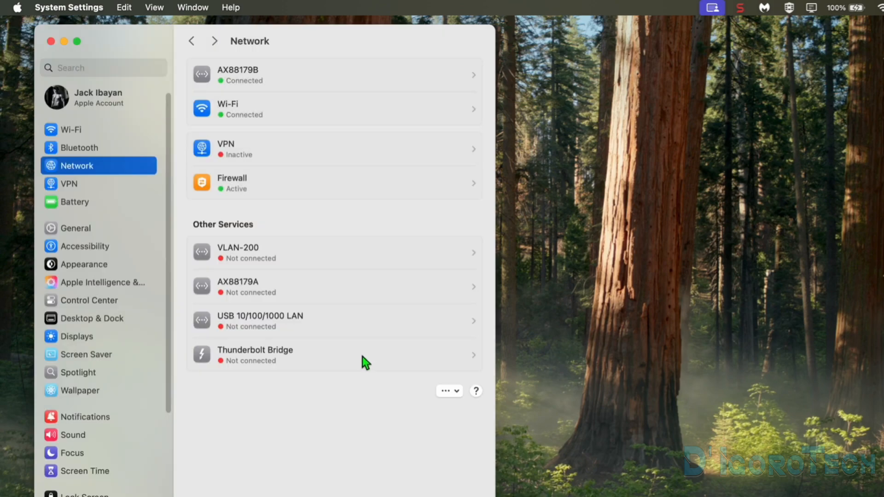
mouse_move(255, 266)
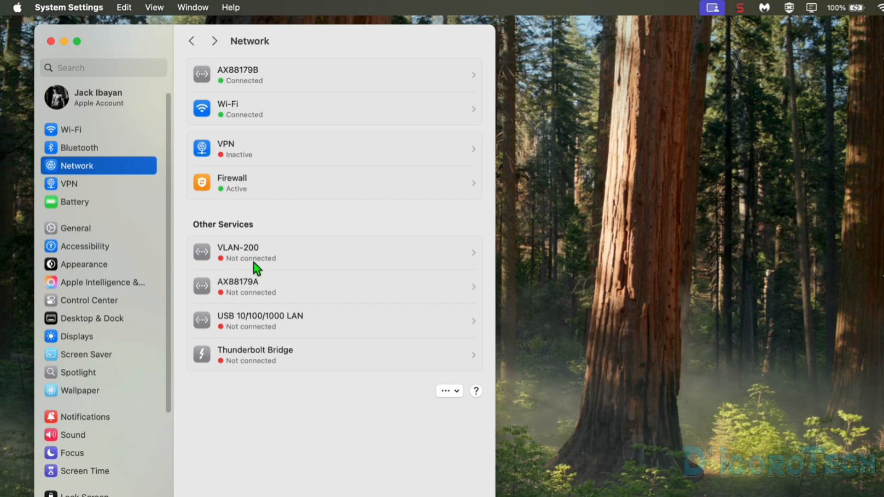
mouse_move(260, 265)
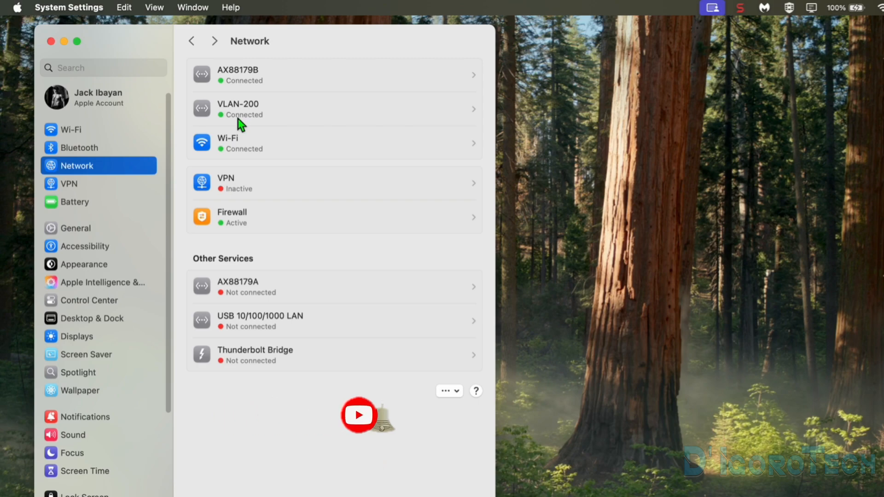
mouse_move(475, 115)
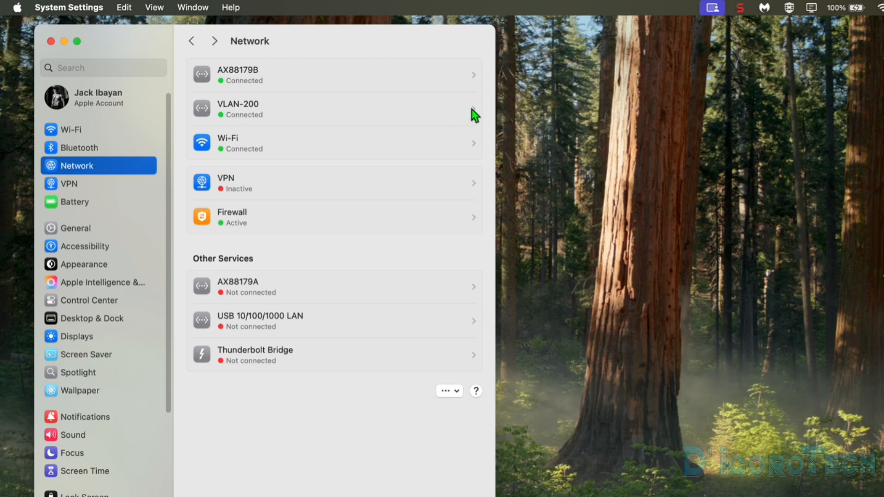
left_click(334, 108)
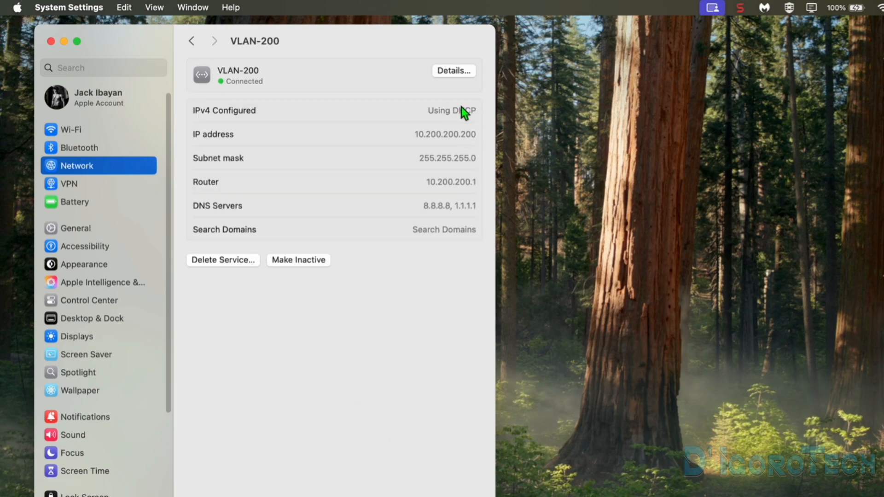
double_click(444, 134)
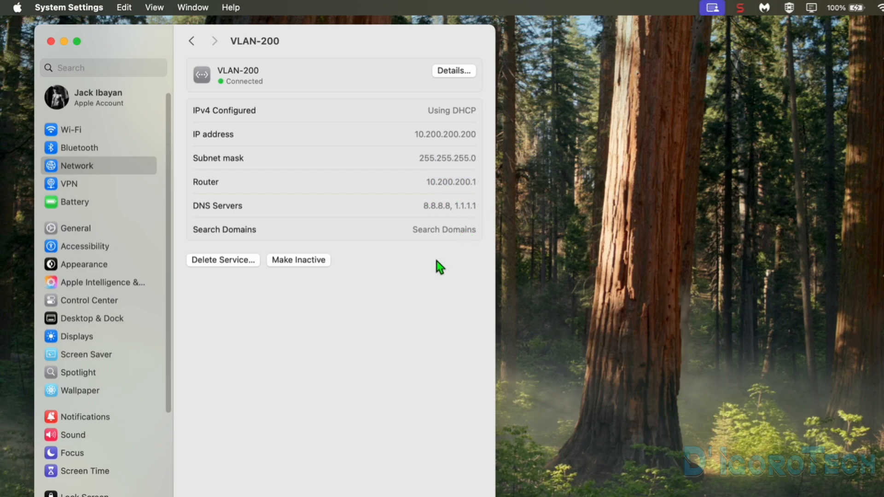
left_click(192, 40)
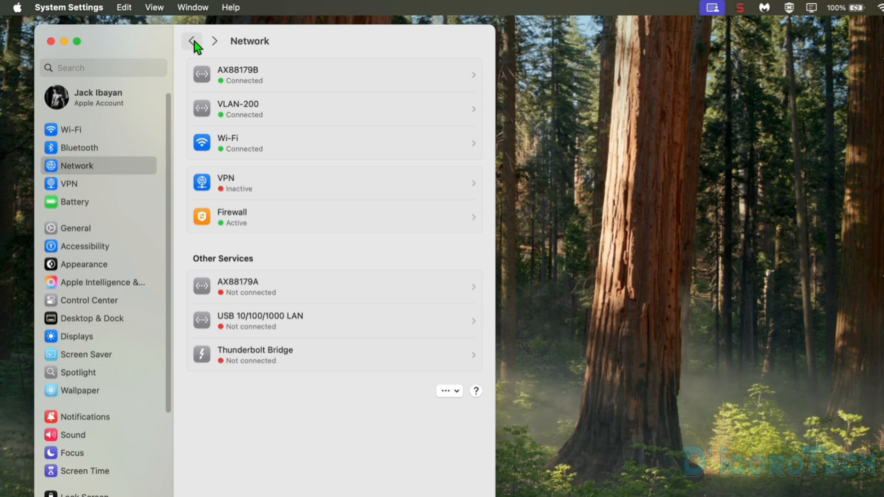
mouse_move(472, 122)
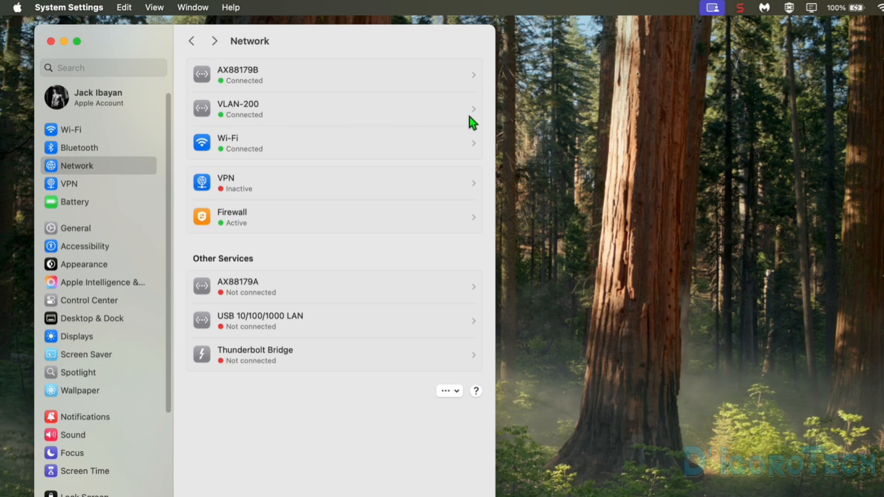
Configure VLAN-200's IPv4 manually as 10.200.200.99, subnet 255.255.255.0, router 10.200.200.1.
left_click(332, 109)
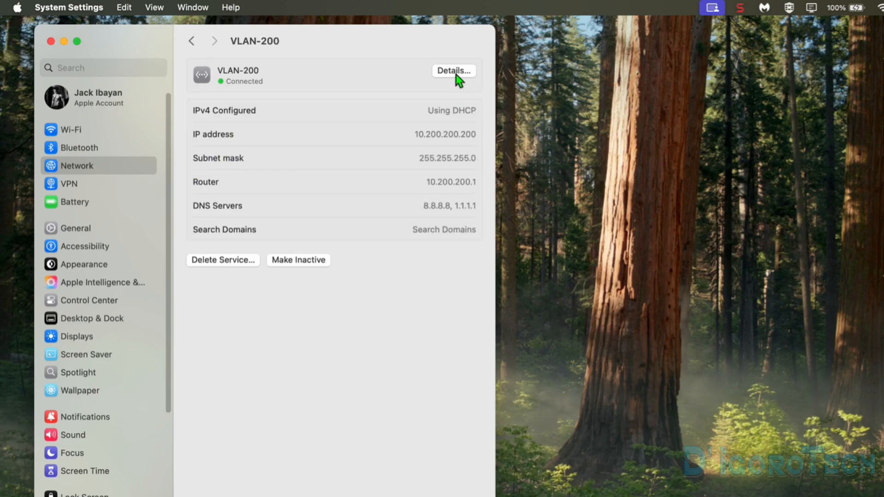
left_click(454, 71)
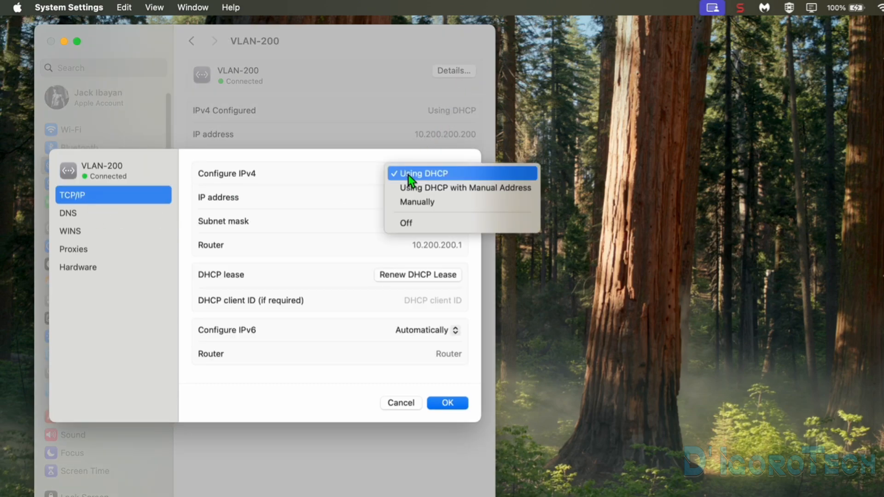
mouse_move(417, 202)
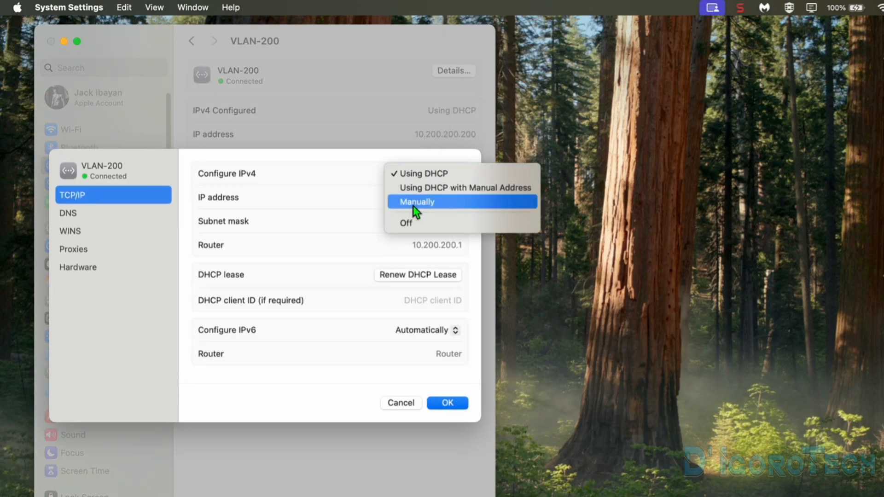
left_click(416, 201)
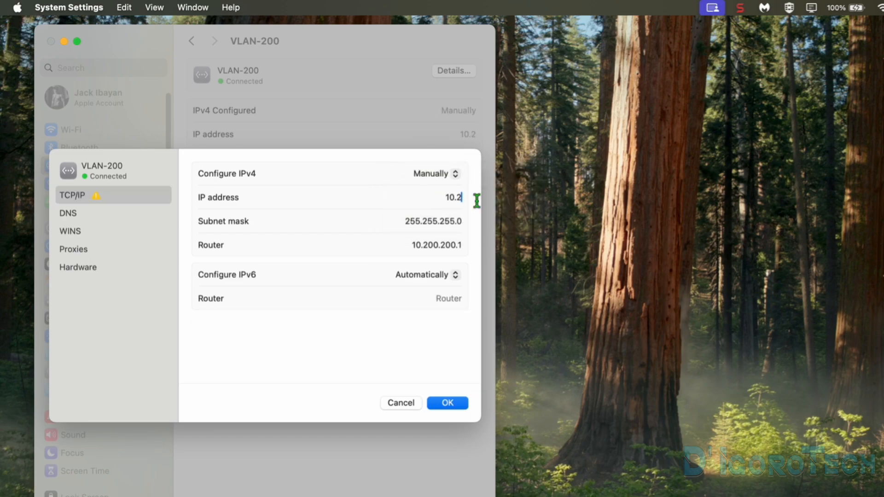
type("200.200")
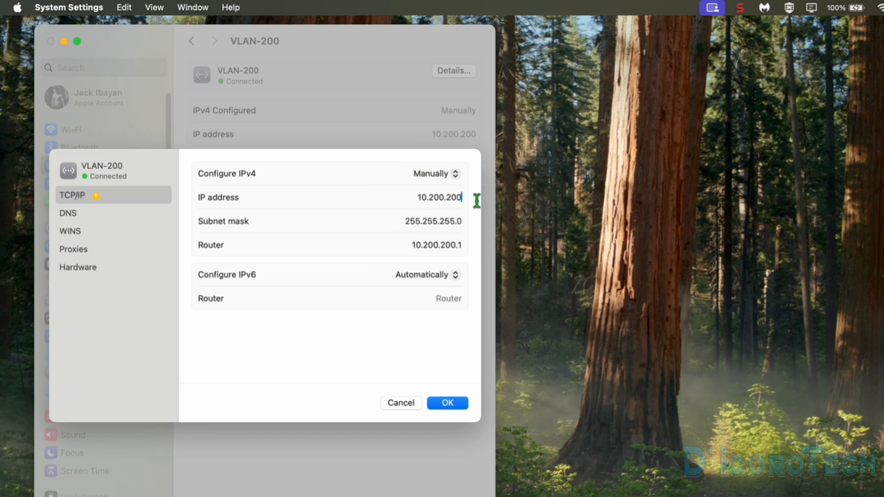
type(".99")
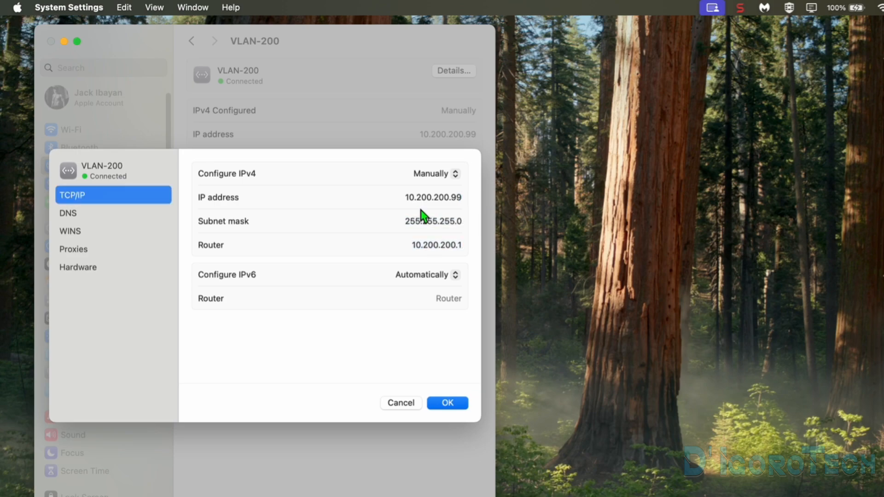
left_click(447, 402)
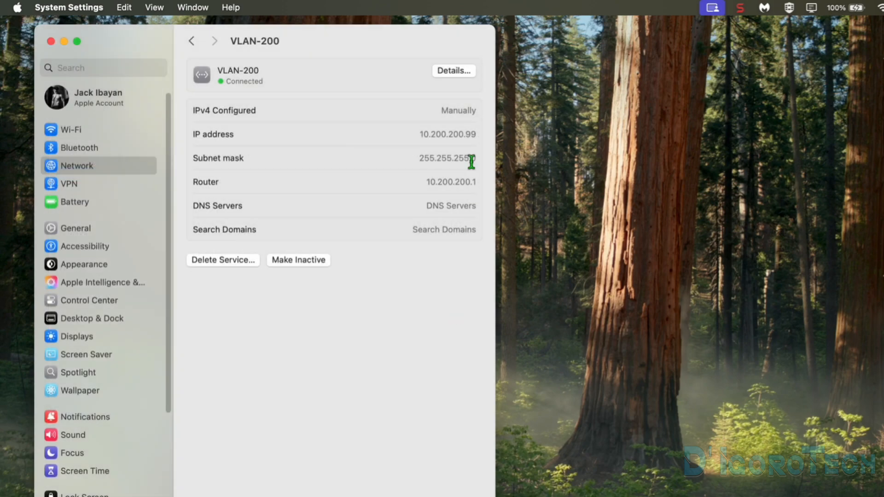
mouse_move(476, 124)
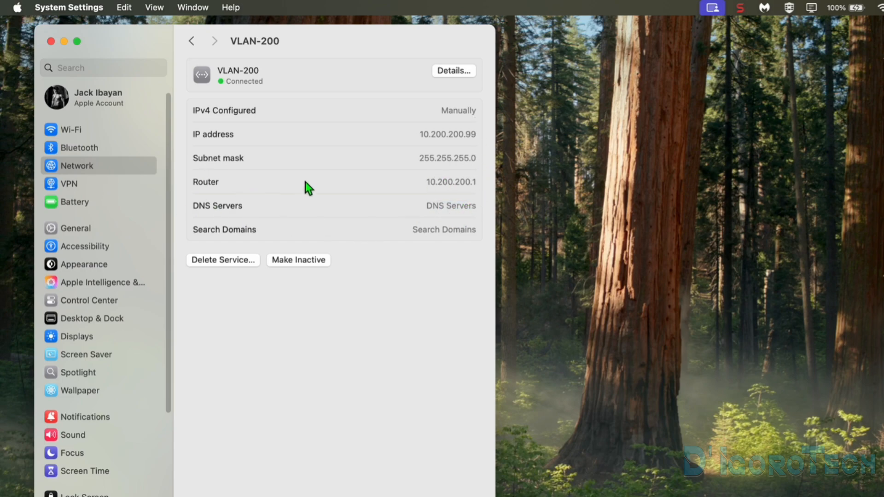
mouse_move(476, 123)
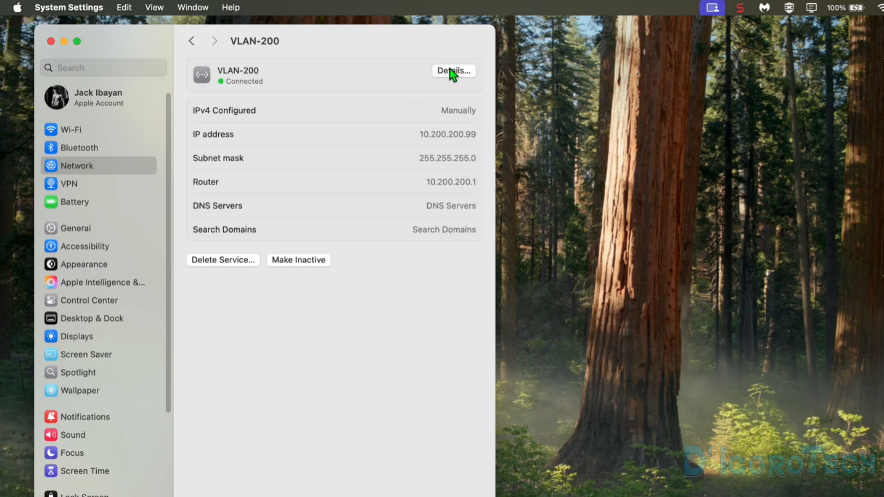
Add DNS servers 8.8.8.8 and 1.1.1.1 to VLAN-200 and apply them.
left_click(453, 71)
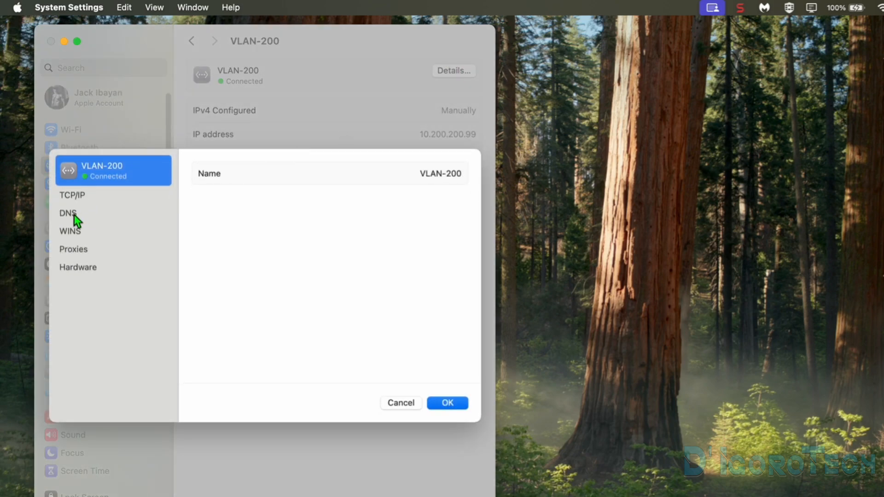
left_click(68, 213)
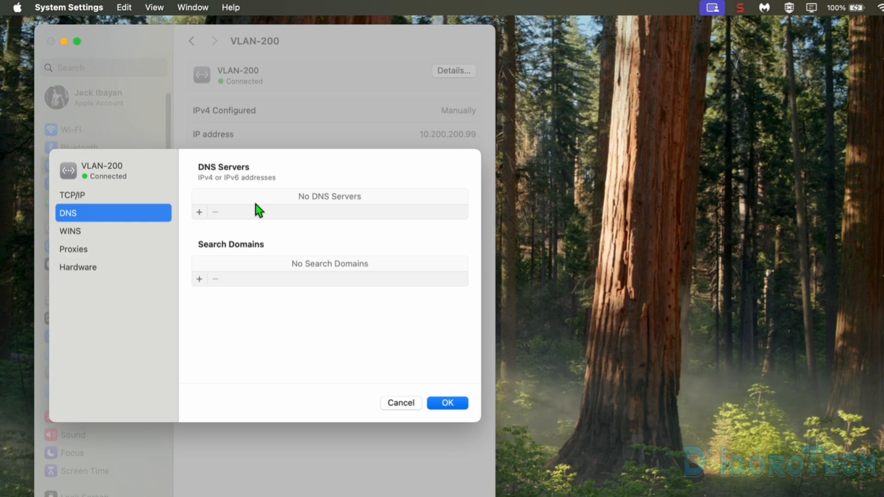
left_click(199, 212)
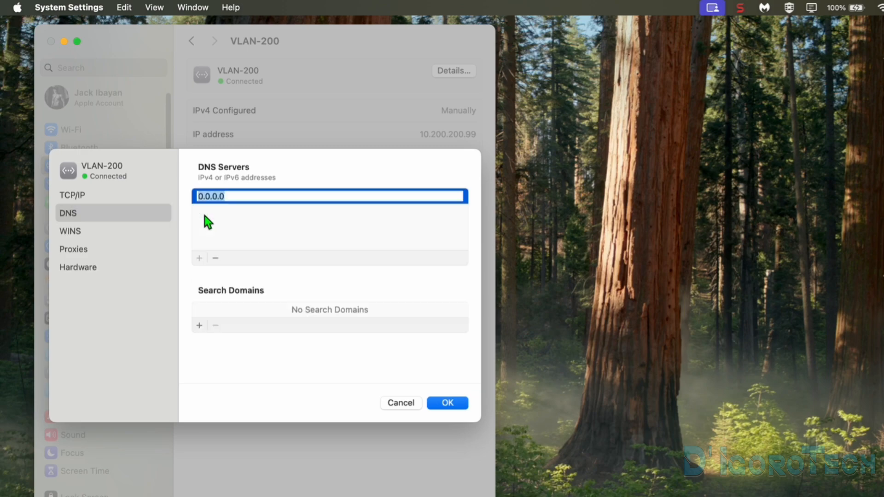
type("8.8.8.8")
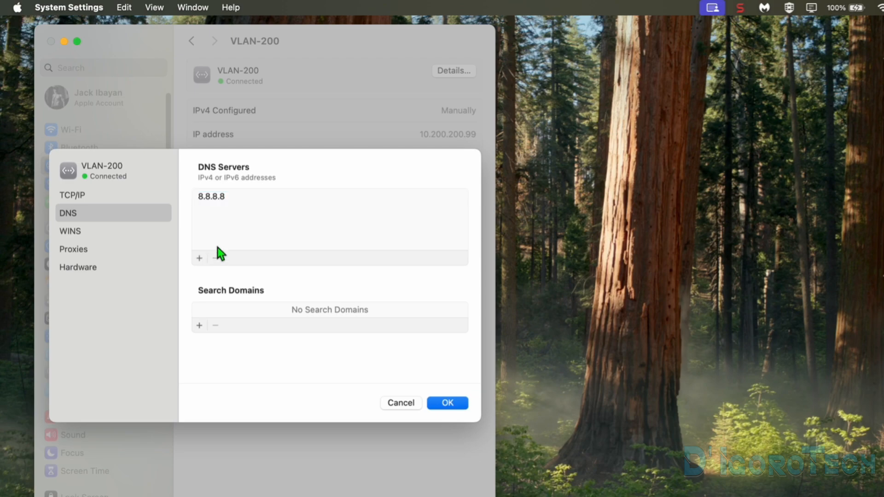
left_click(199, 258)
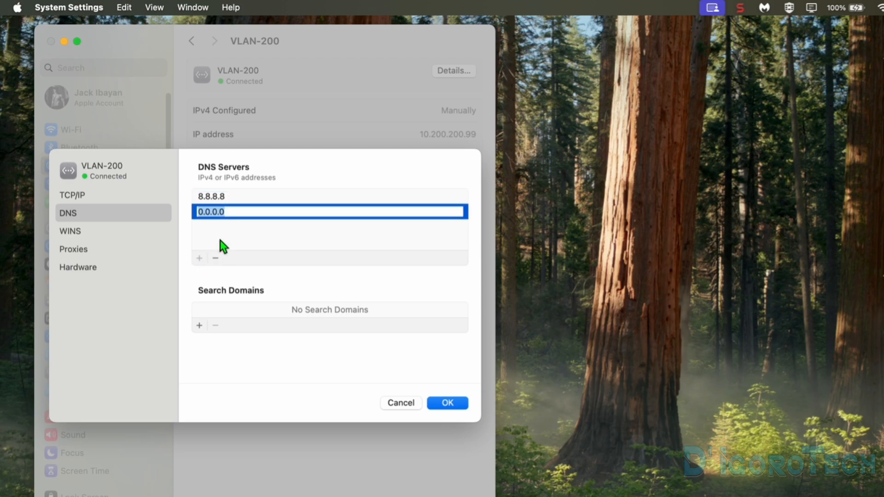
type("1.1.1.1")
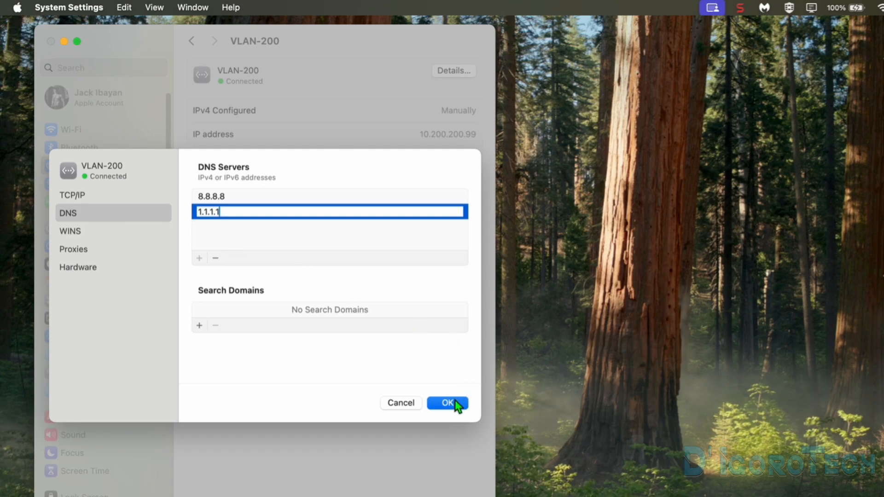
left_click(448, 402)
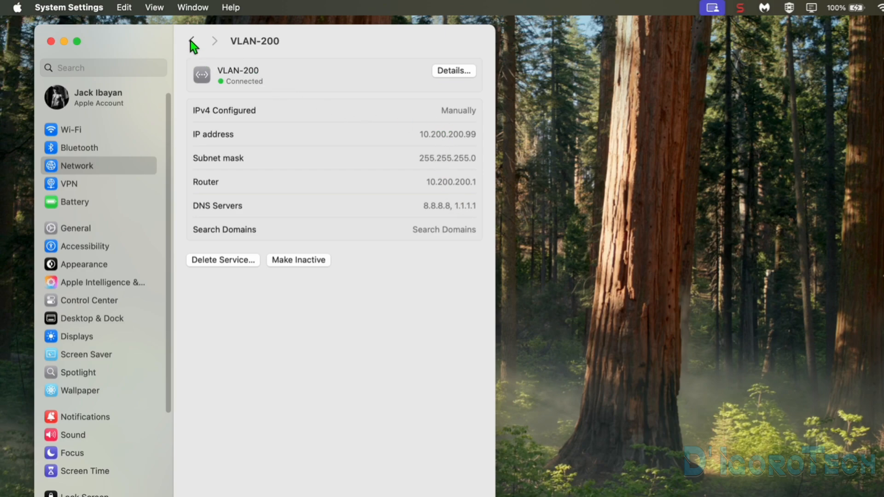
Return to Network and reopen Manage Virtual Interfaces, now listing VLAN-200 and Thunderbolt Bridge.
left_click(192, 41)
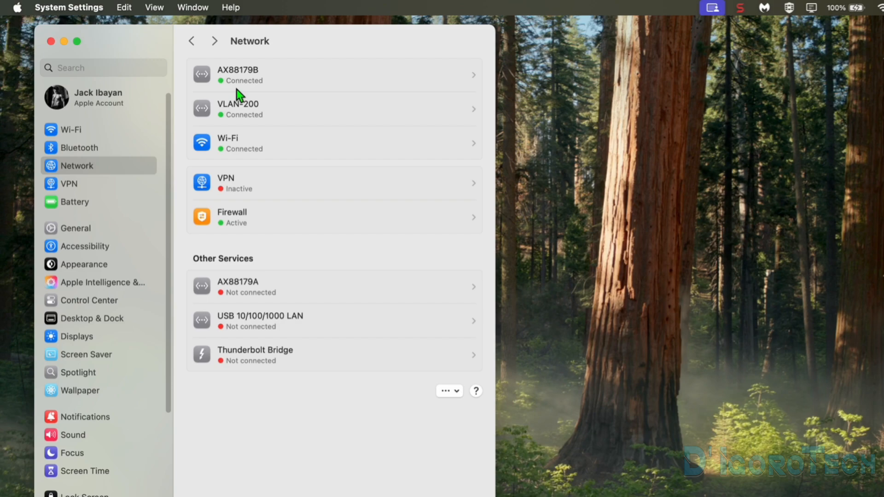
mouse_move(249, 129)
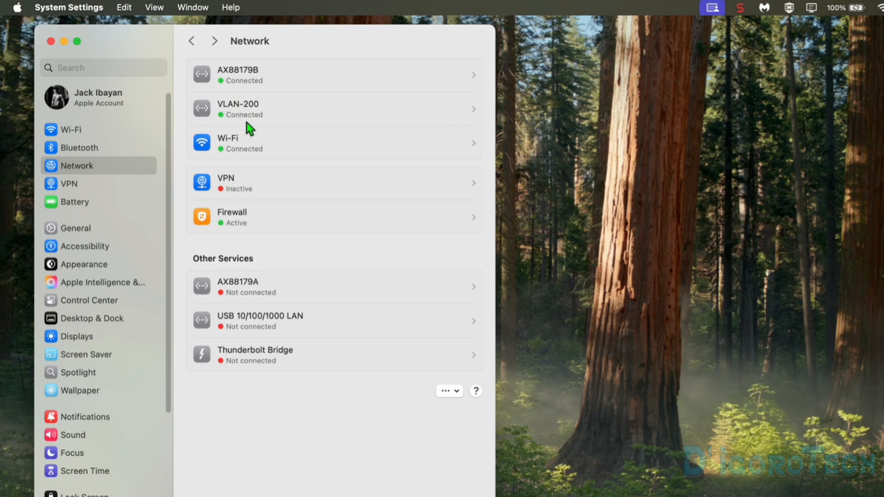
mouse_move(271, 297)
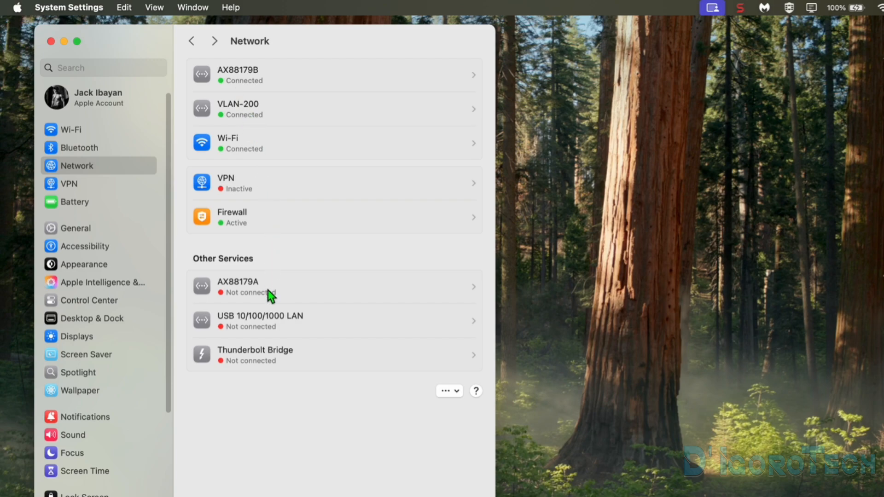
mouse_move(257, 140)
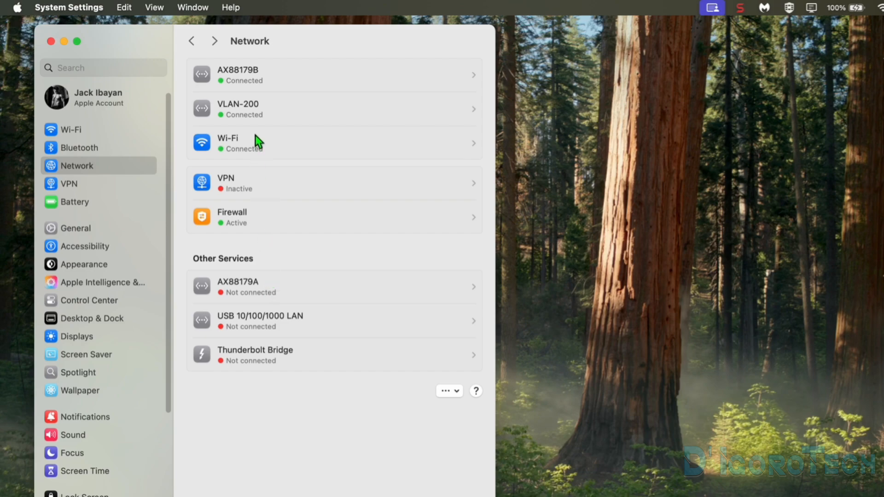
mouse_move(255, 122)
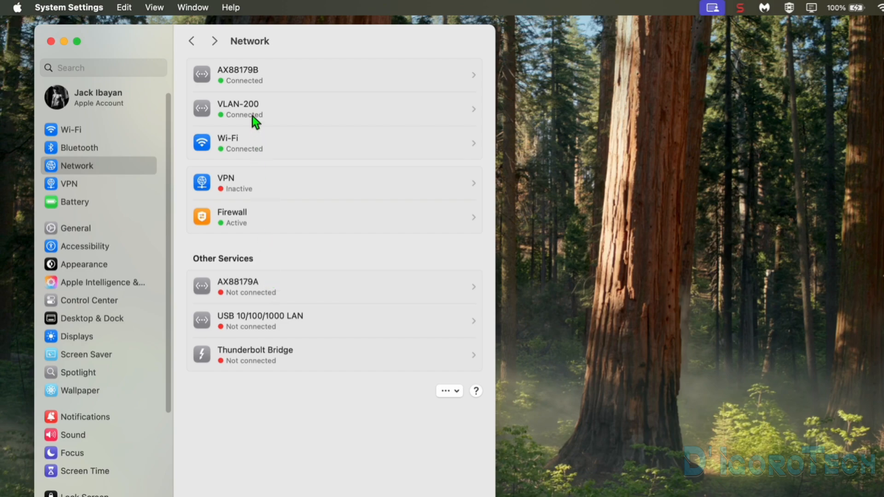
mouse_move(444, 383)
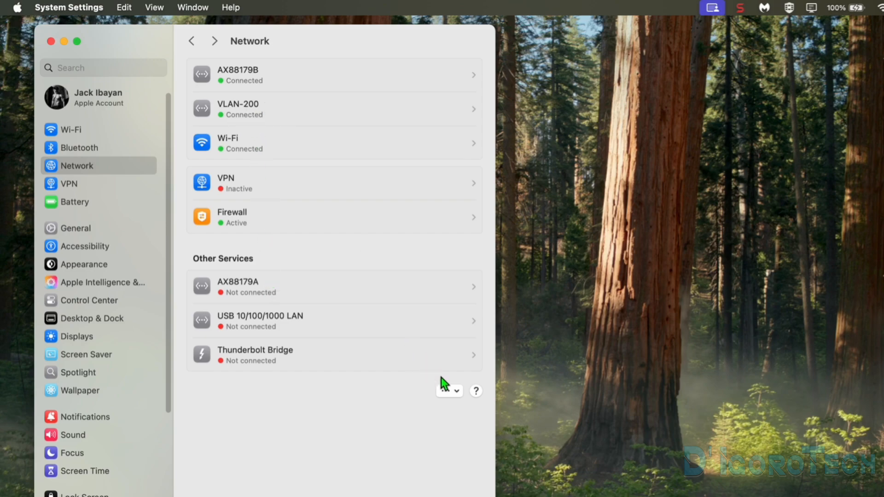
left_click(446, 390)
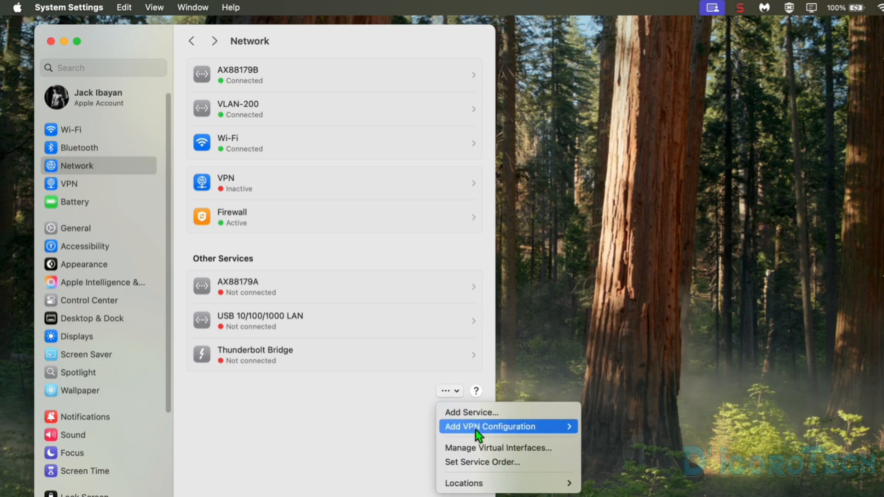
mouse_move(482, 451)
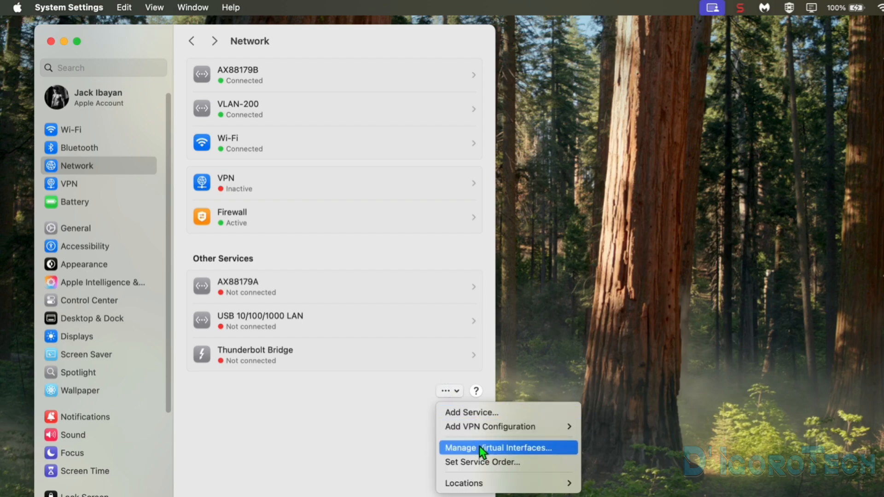
left_click(497, 447)
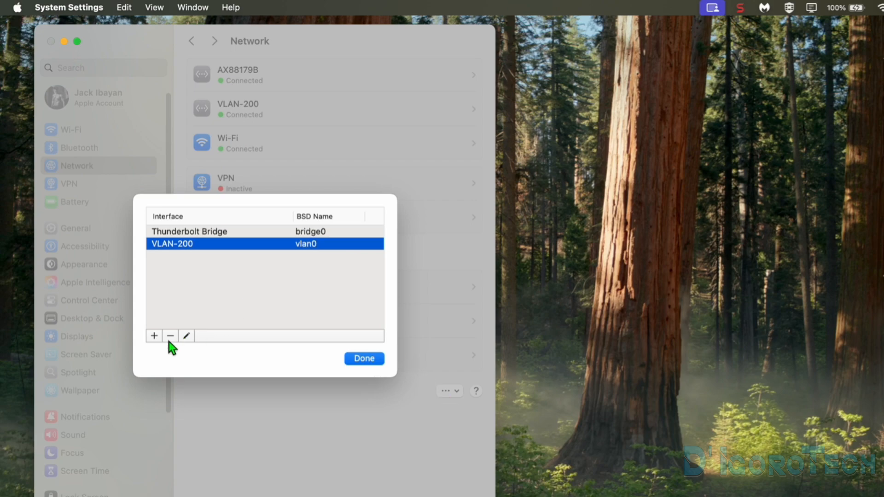
left_click(154, 336)
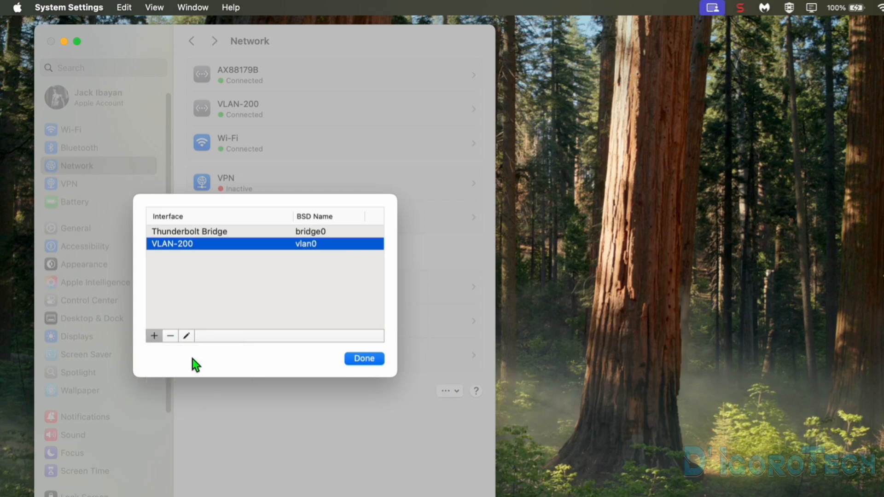
Create a second VLAN named VLAN-250 with tag 250 on AX88179B.
left_click(154, 337)
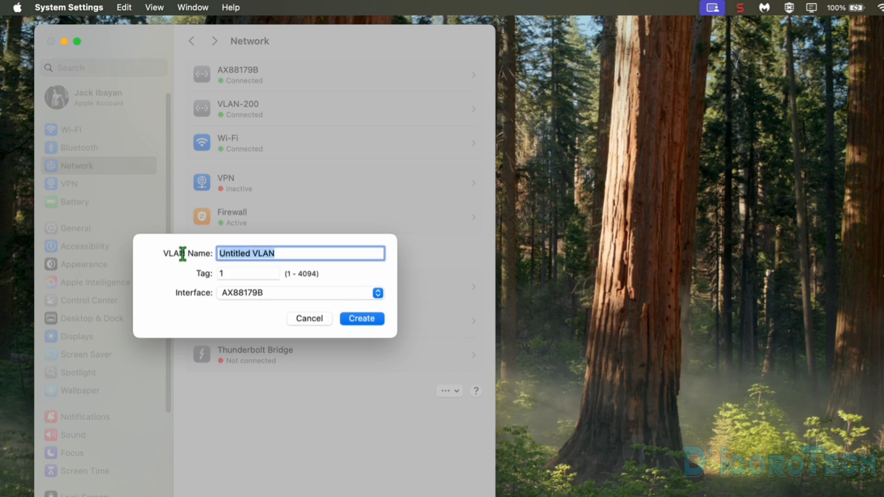
type("VLAN-")
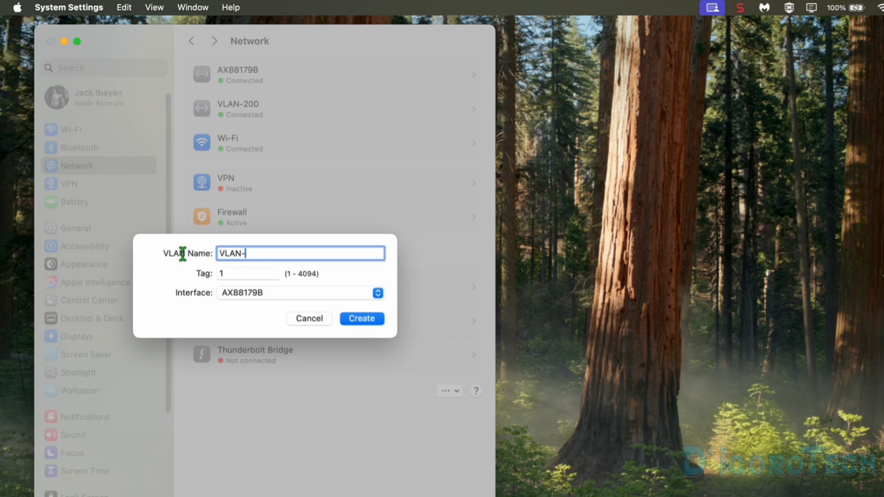
type("2")
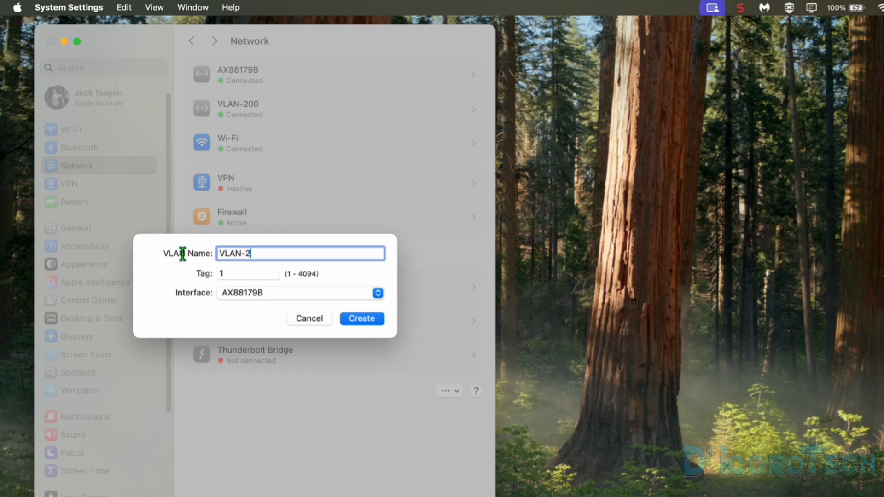
type("50")
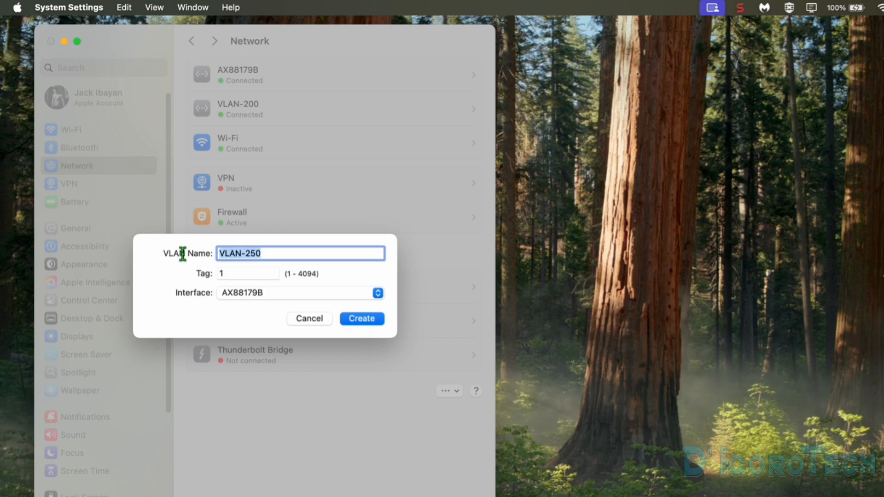
left_click(248, 273)
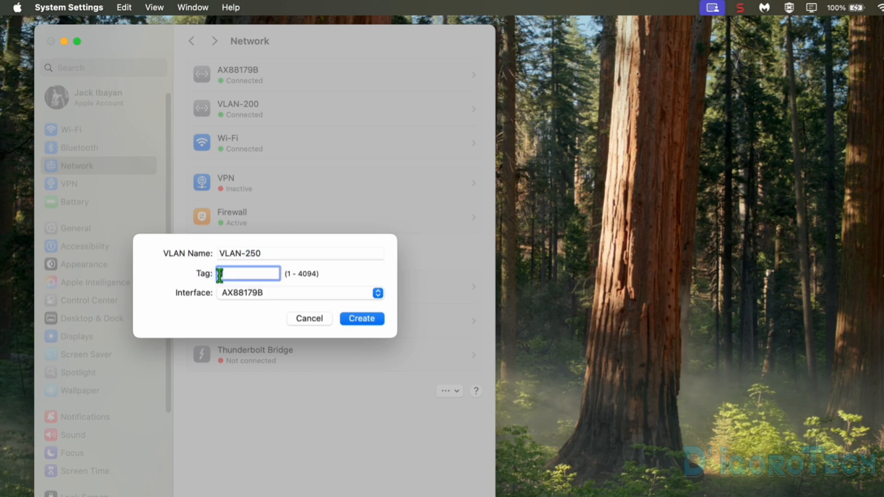
type("250")
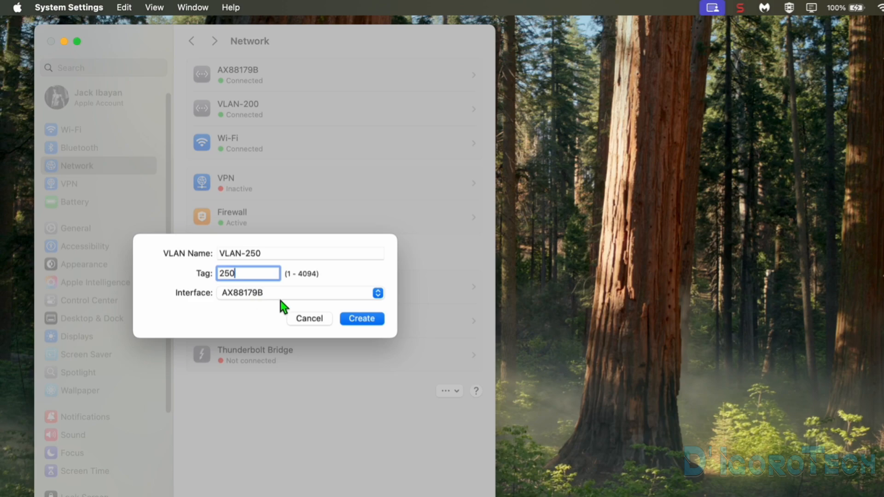
left_click(361, 319)
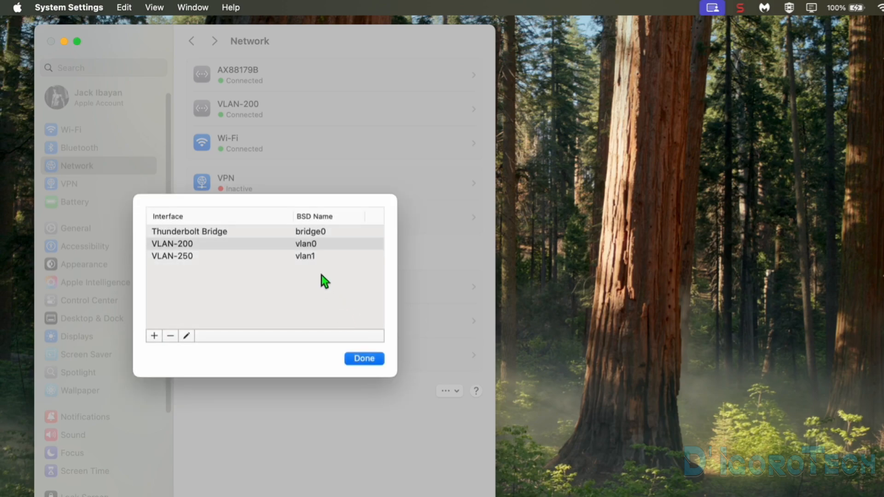
mouse_move(307, 261)
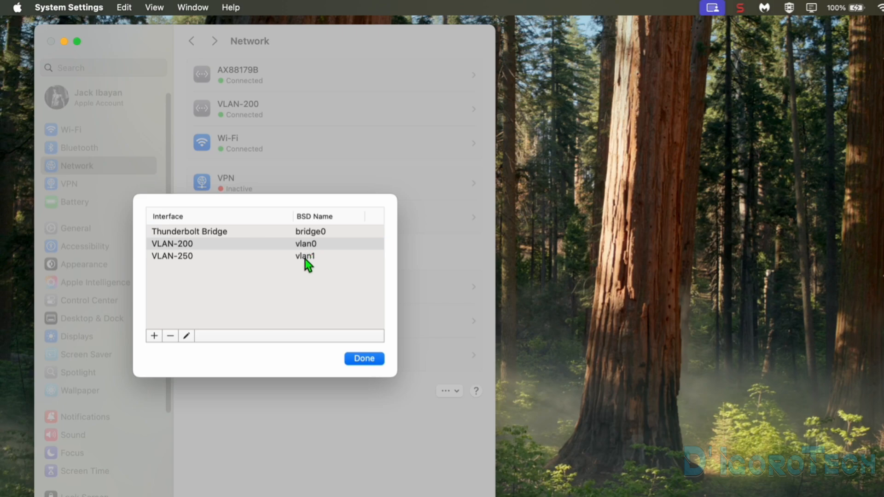
Select VLAN-200 and VLAN-250 in the list to confirm both exist.
left_click(226, 243)
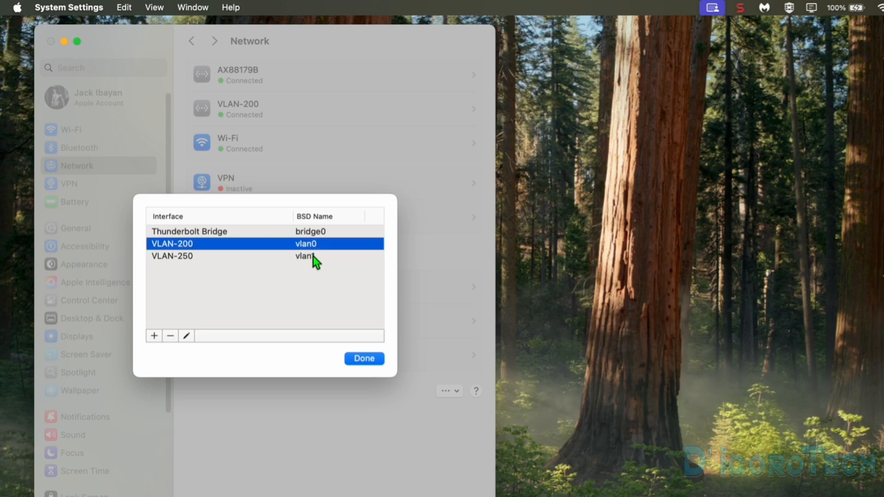
left_click(171, 256)
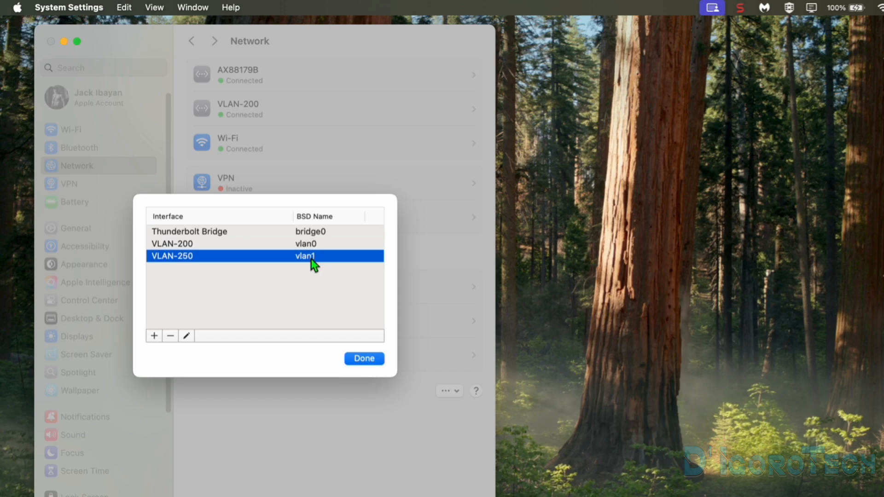
left_click(364, 358)
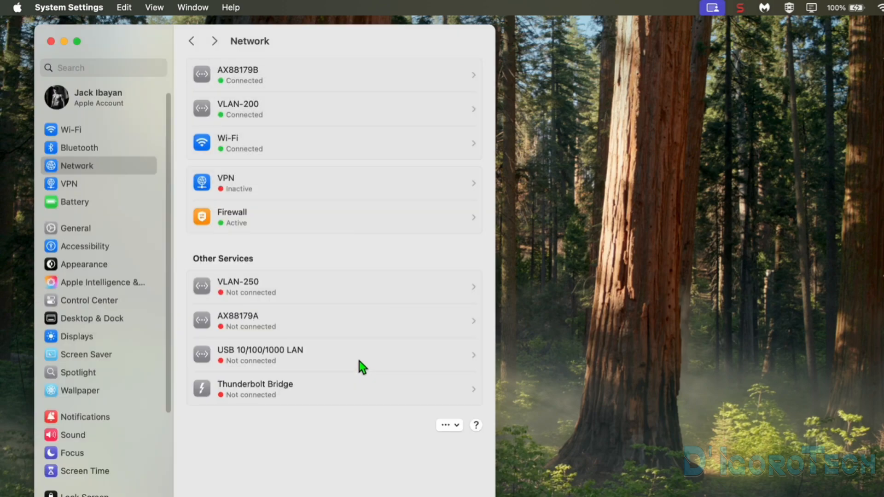
mouse_move(257, 285)
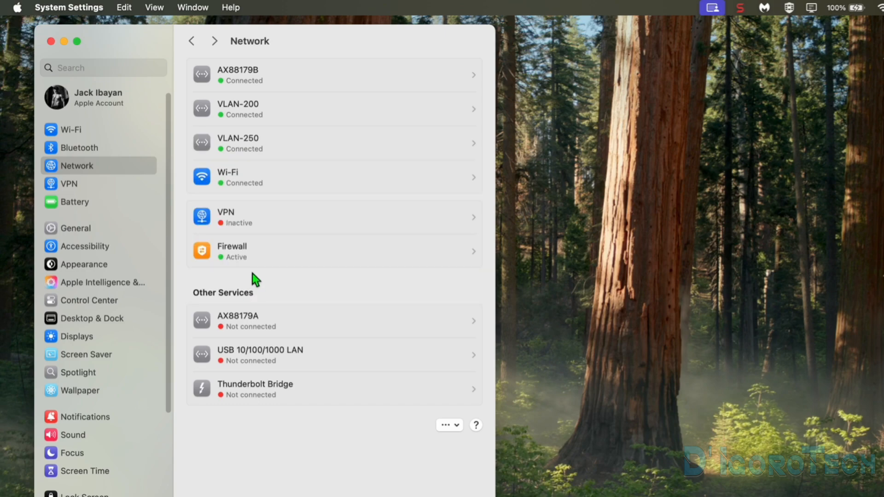
mouse_move(271, 152)
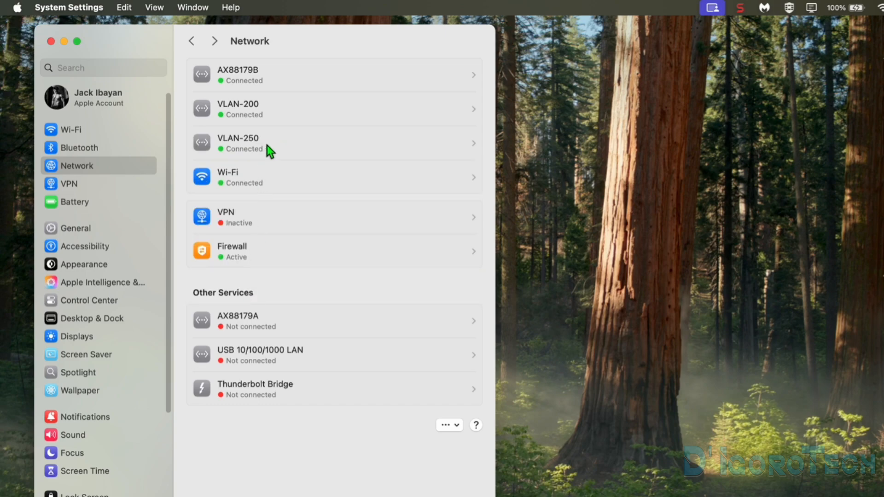
left_click(334, 143)
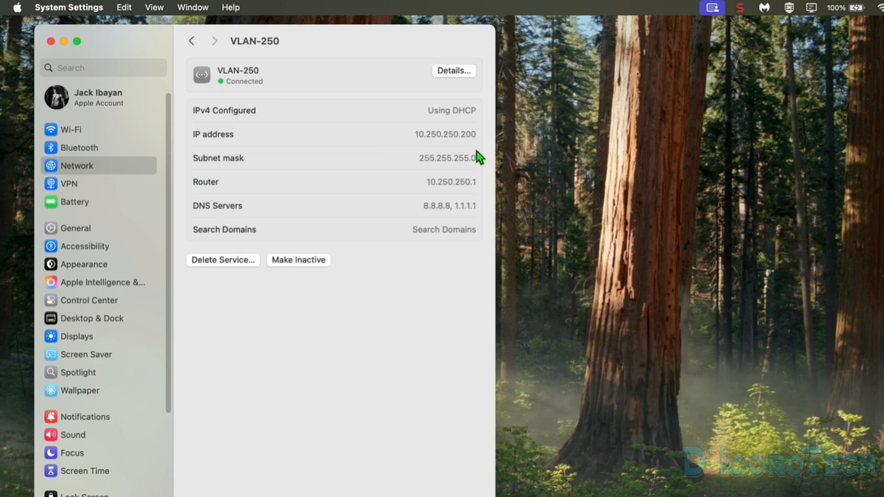
mouse_move(464, 196)
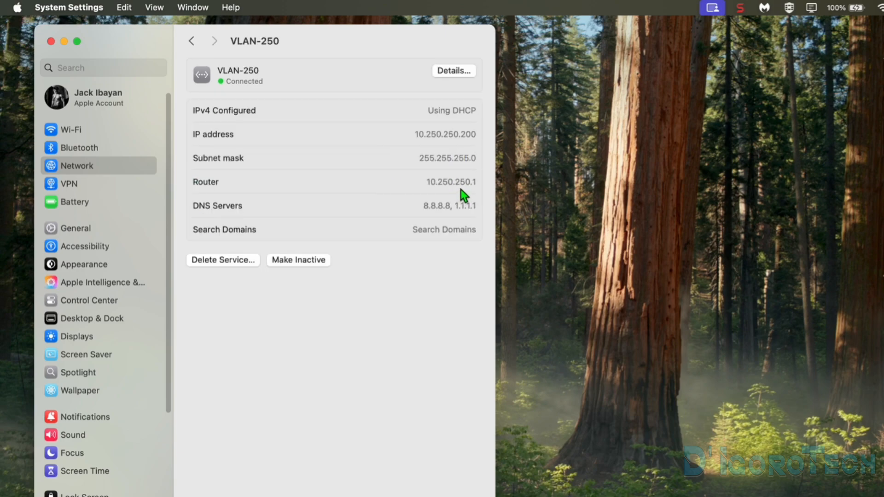
mouse_move(464, 198)
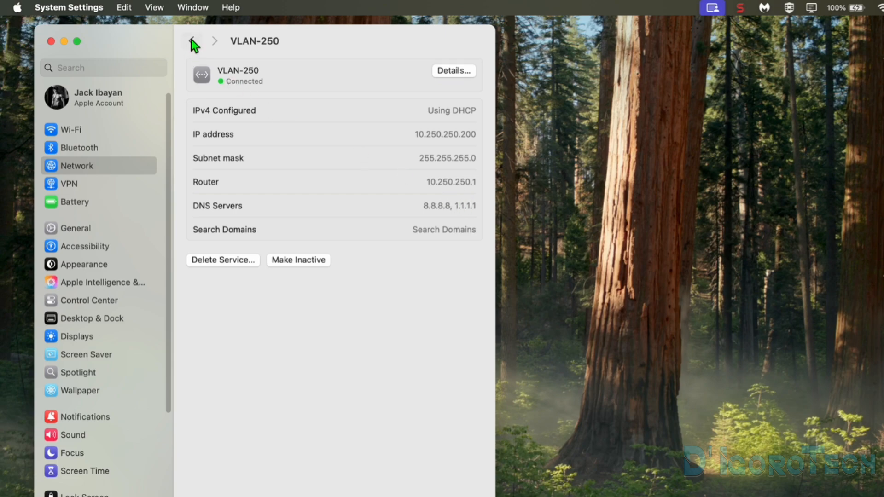
left_click(192, 41)
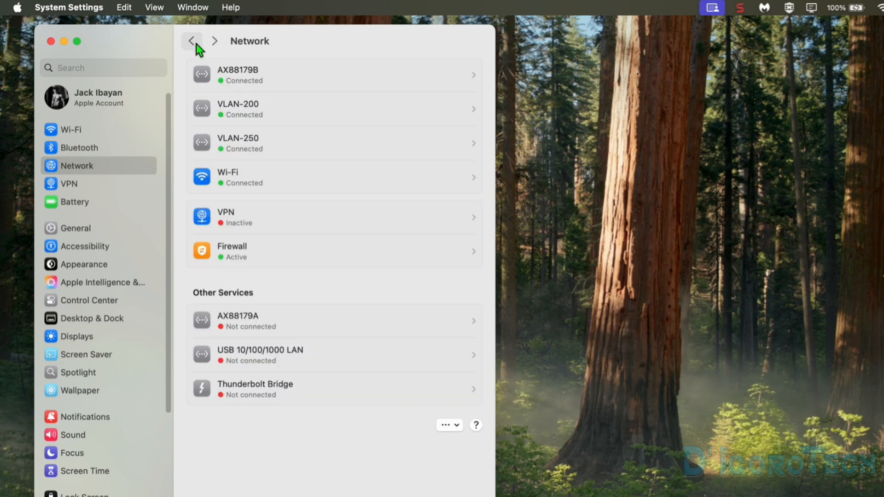
mouse_move(476, 86)
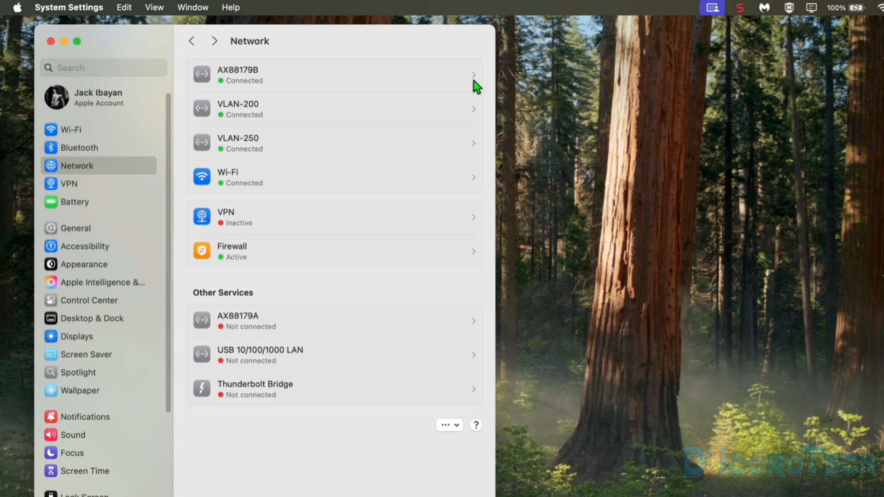
mouse_move(251, 91)
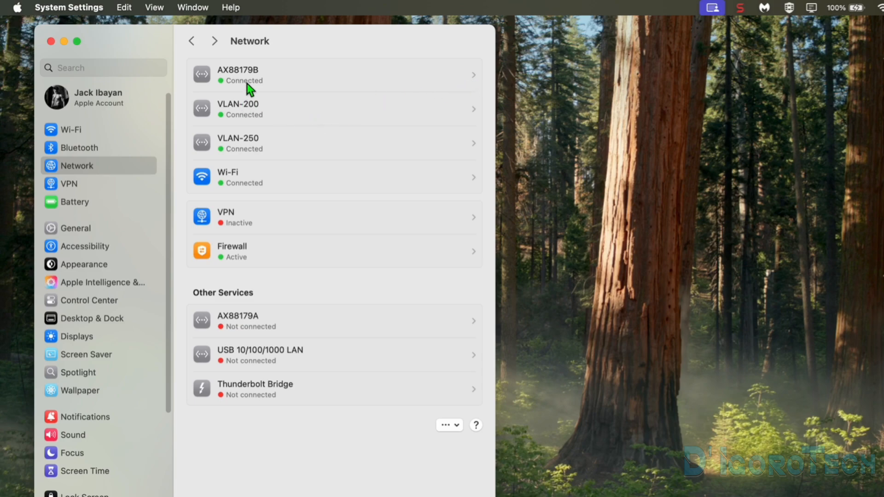
mouse_move(240, 181)
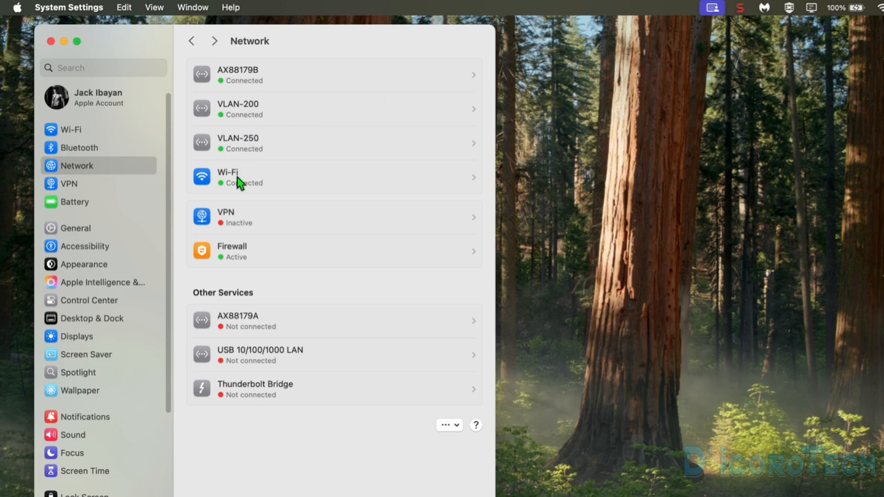
mouse_move(257, 192)
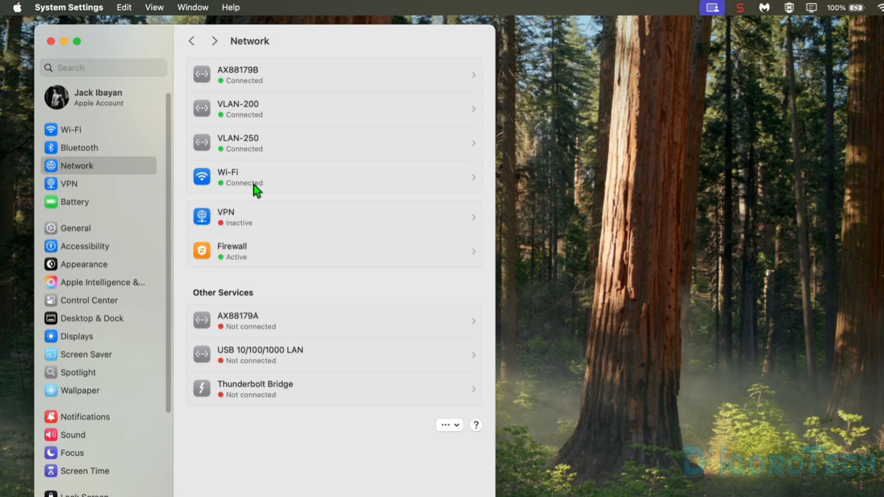
mouse_move(277, 187)
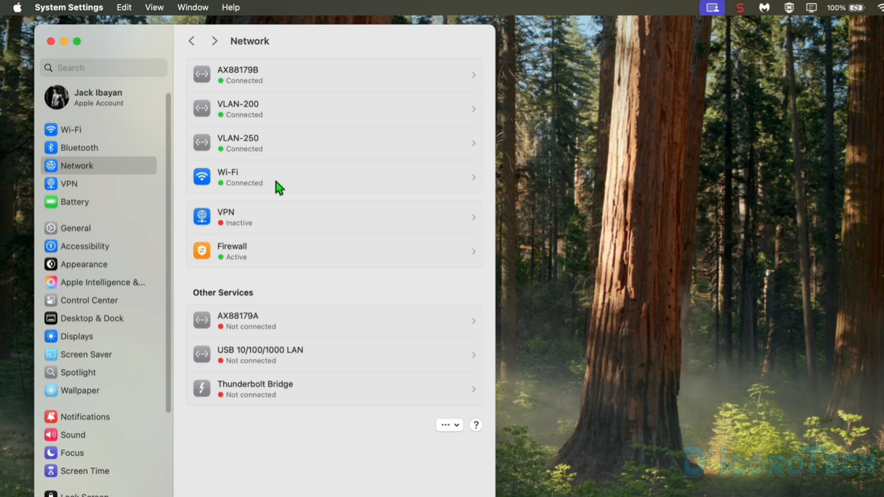
Ping 10.100.100.1 in Terminal and stop it with Ctrl+C.
left_click(334, 75)
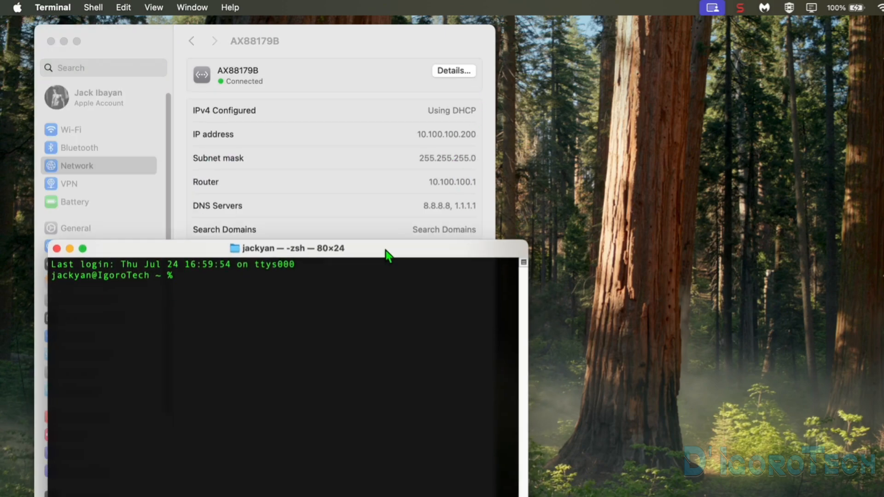
type("ping 1")
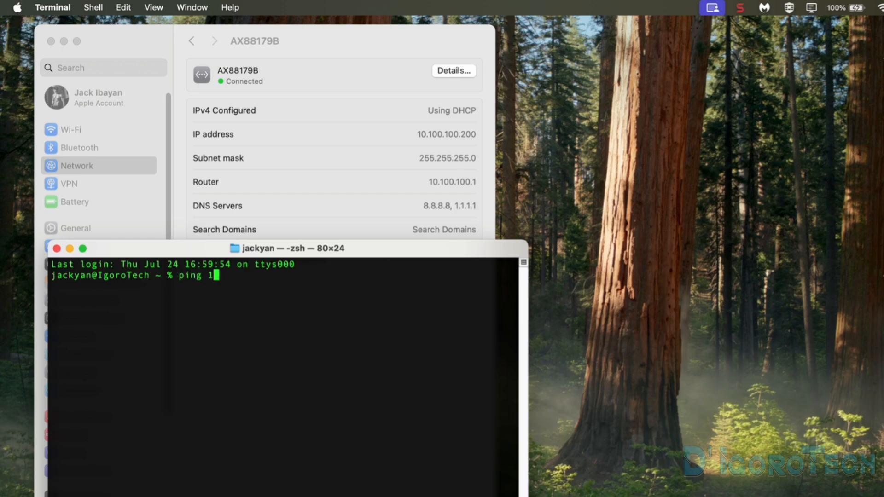
key("Return")
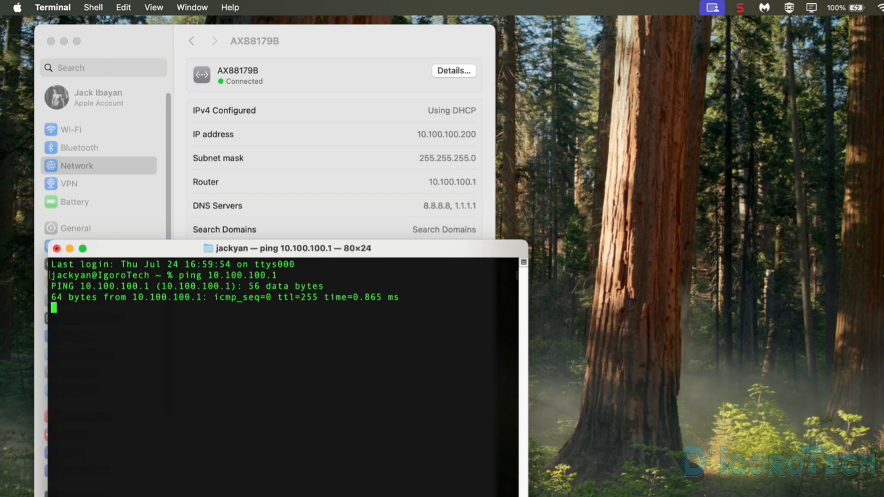
key("ctrl+c")
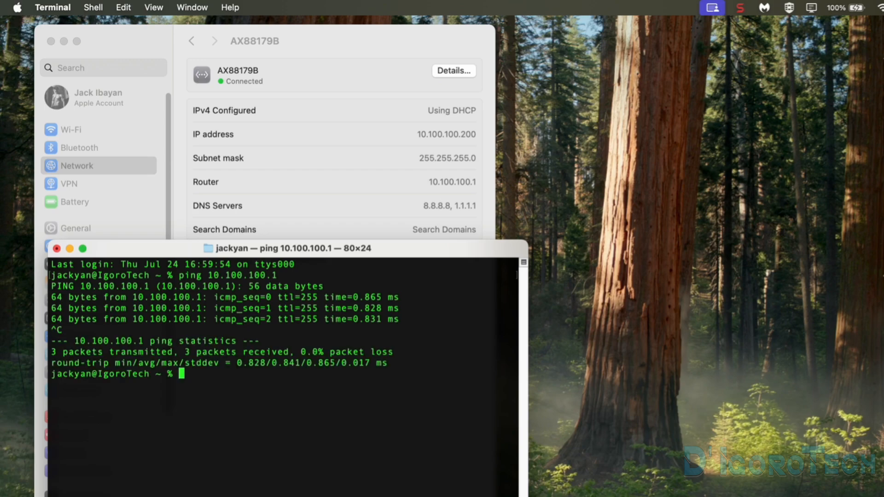
Check VLAN-200's details in System Settings, then ping 10.200.200.1.
left_click(191, 40)
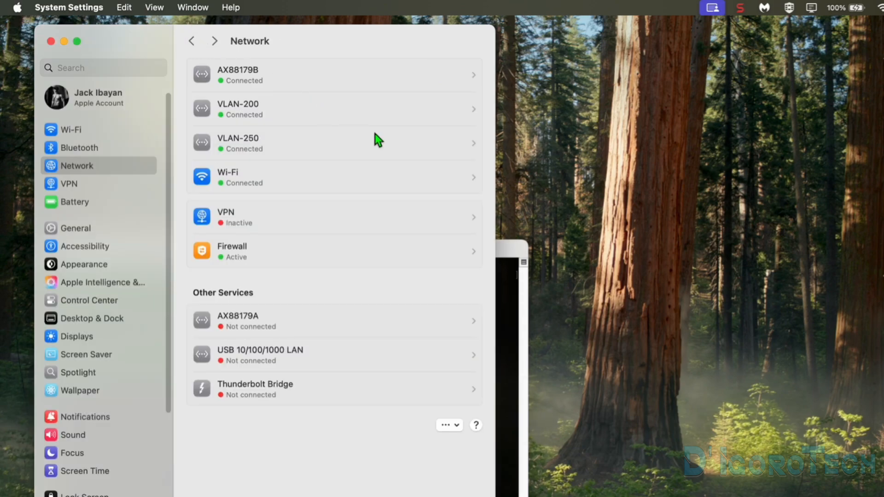
left_click(333, 109)
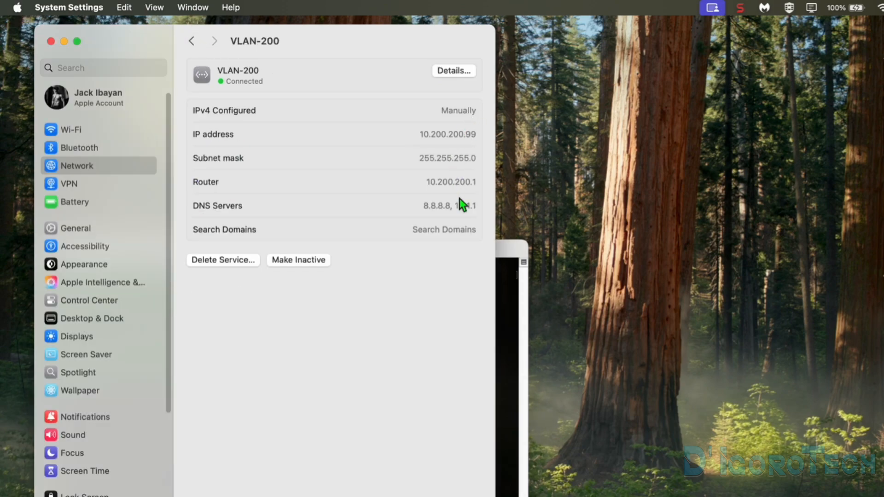
mouse_move(539, 324)
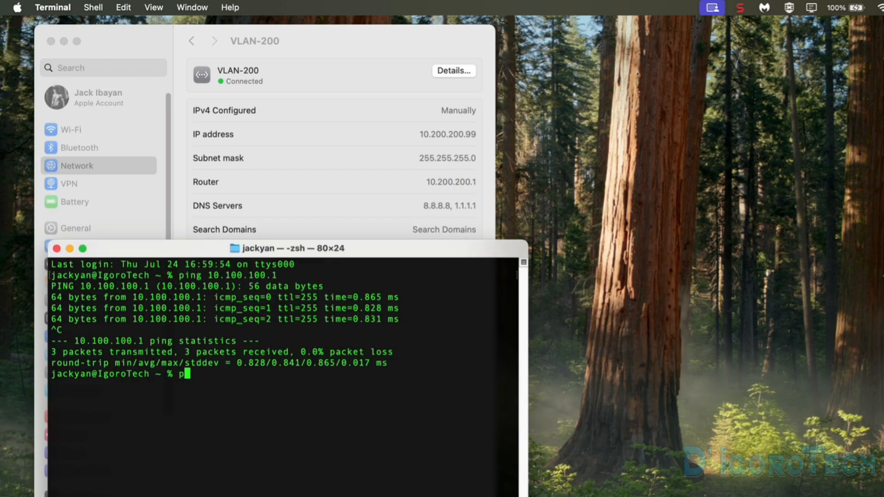
type("ing 10.20")
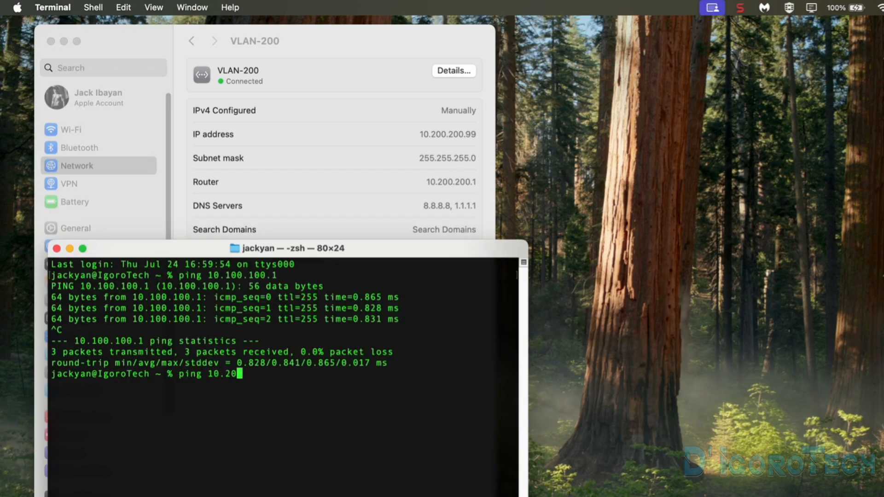
key("Return")
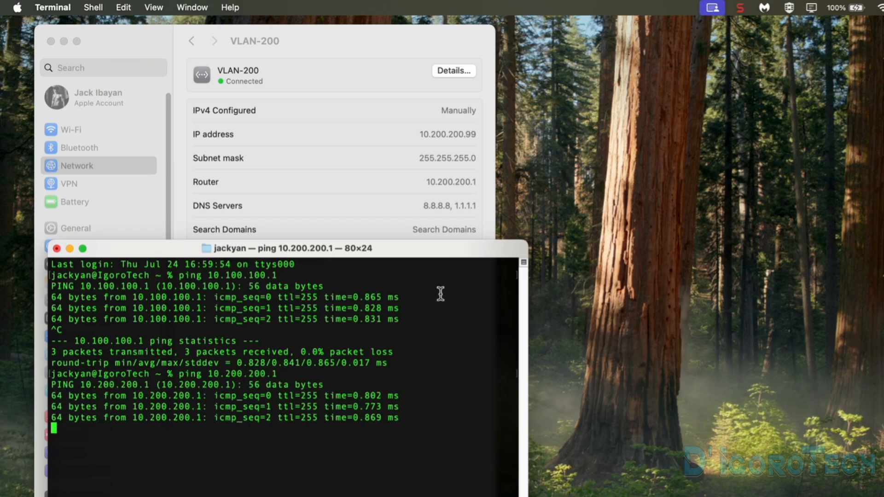
Check VLAN-250's details in System Settings, then ping 10.250.250.1.
left_click(192, 40)
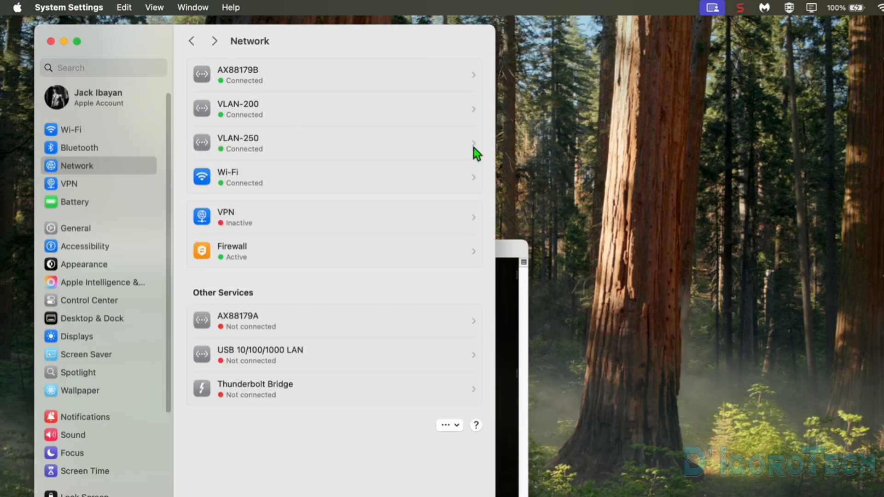
left_click(333, 142)
type("ping 10")
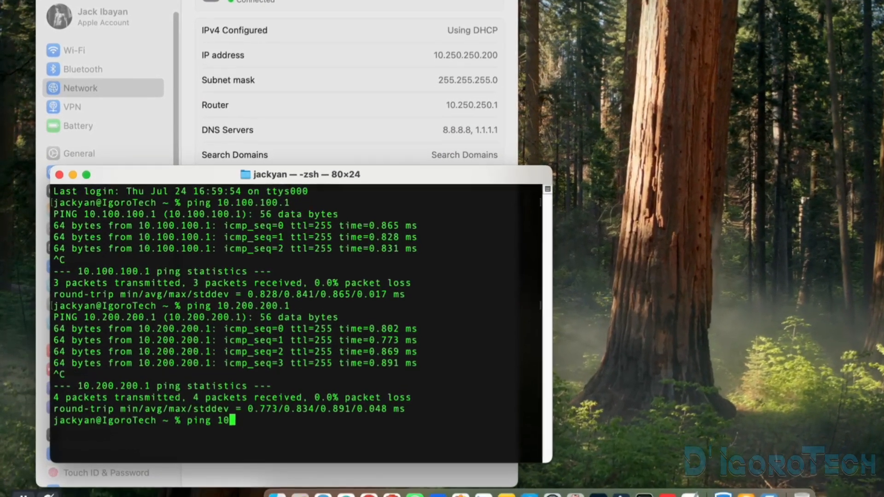
type(".250.250.")
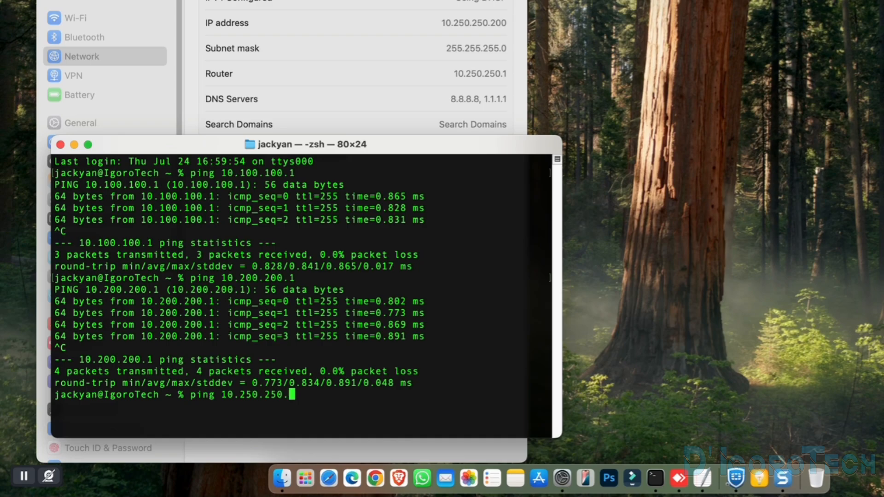
key("Return")
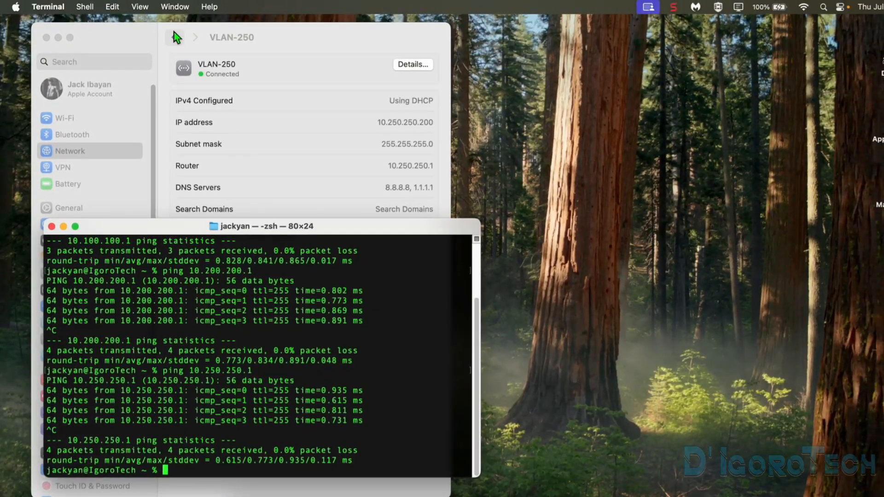
View the connected Wi-Fi network's TCP/IP addresses: DHCP 192.168.0.23, router 192.168.0.2.
left_click(175, 37)
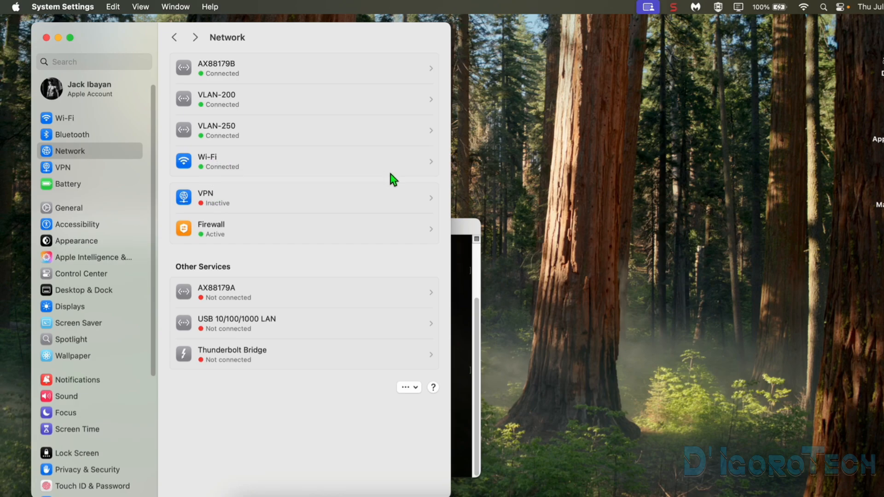
left_click(305, 161)
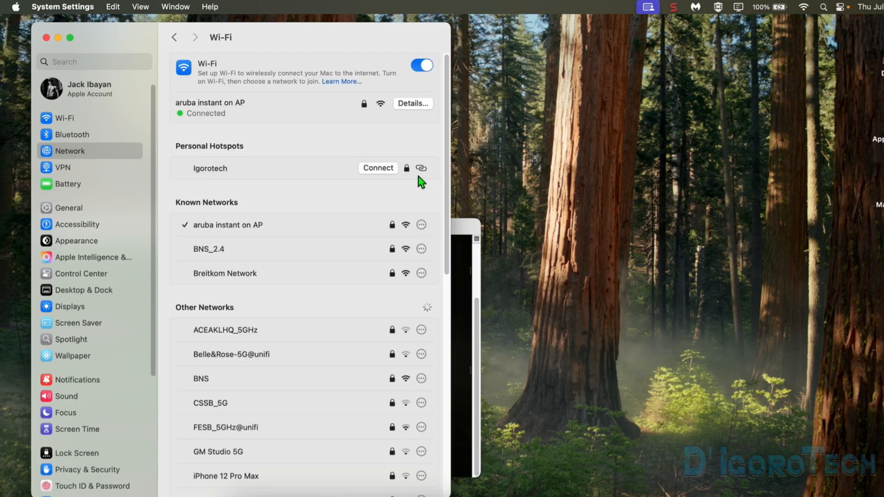
mouse_move(416, 116)
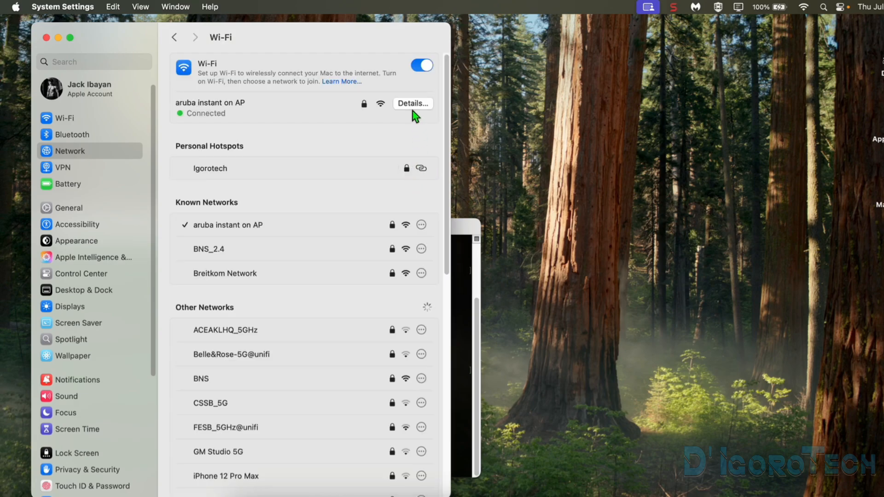
left_click(412, 104)
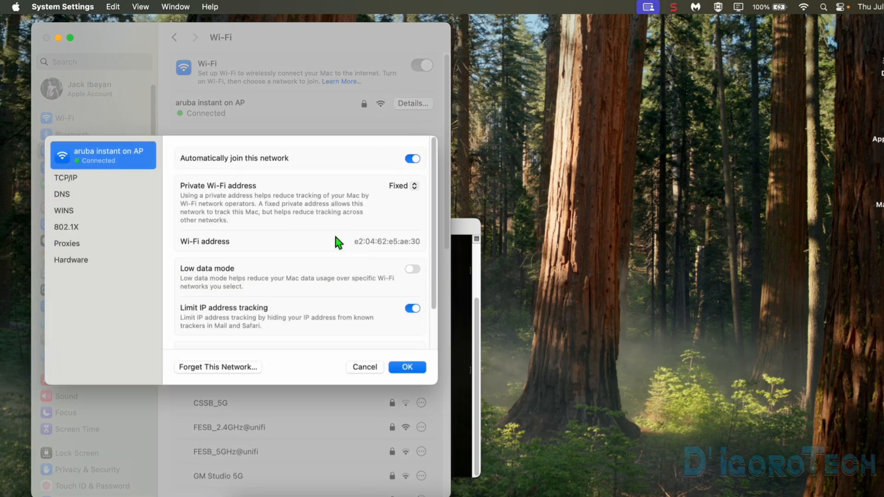
left_click(66, 178)
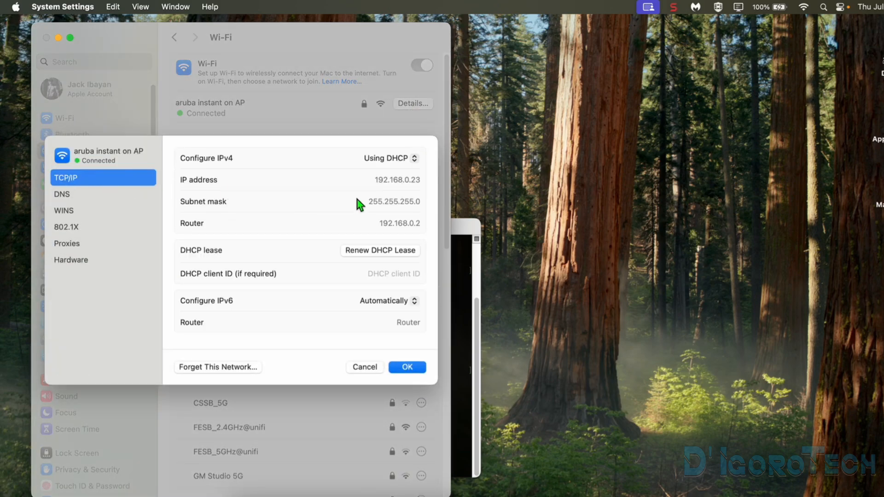
mouse_move(409, 238)
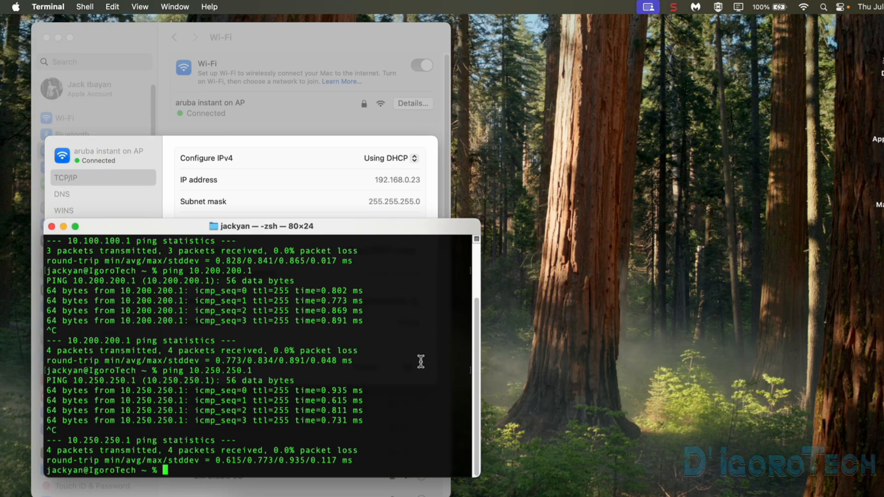
Ping the router 192.168.0.2 in Terminal, then return to the virtual interfaces list.
type("ping 192.168.0.2")
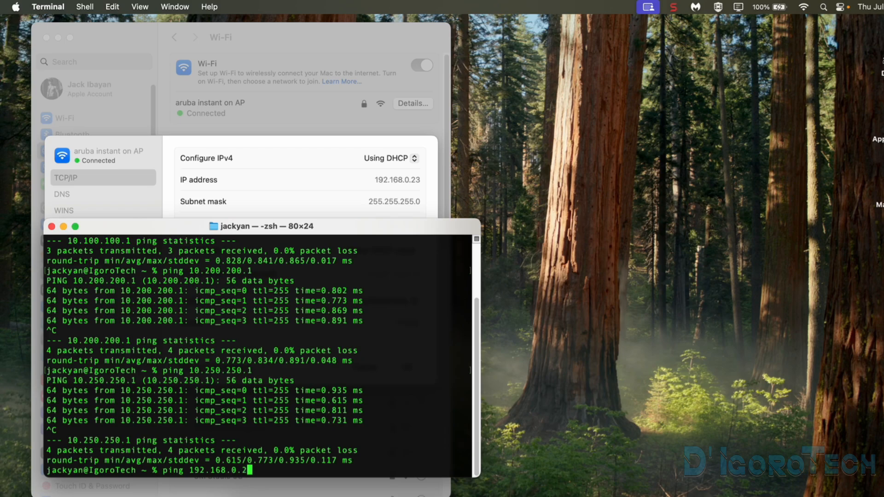
key("return")
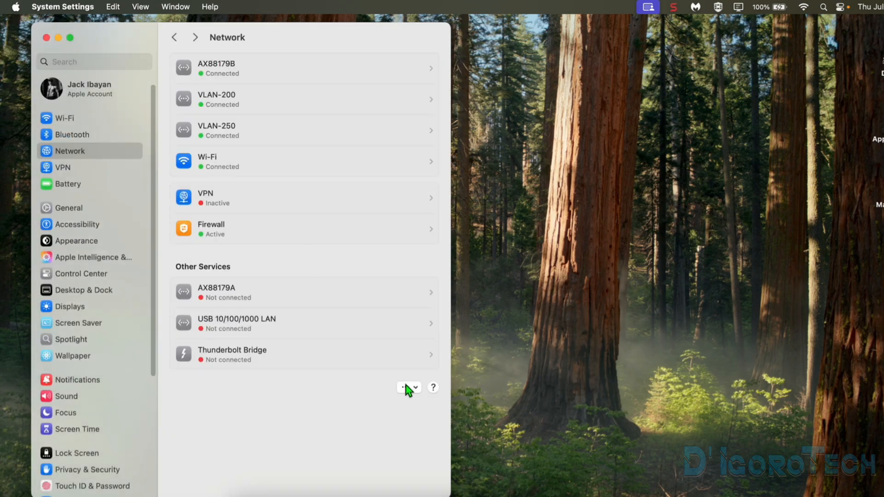
left_click(405, 388)
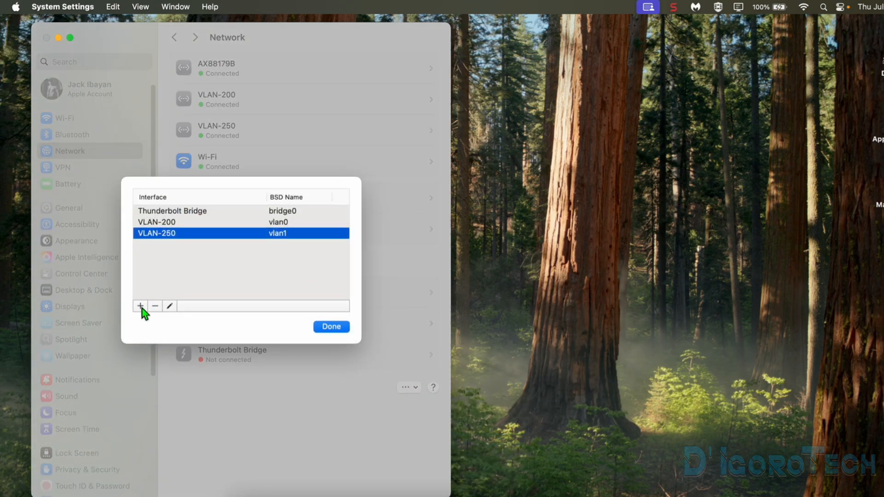
Create VLAN-50 with tag 50 on the AX88179B interface and close the list.
left_click(141, 306)
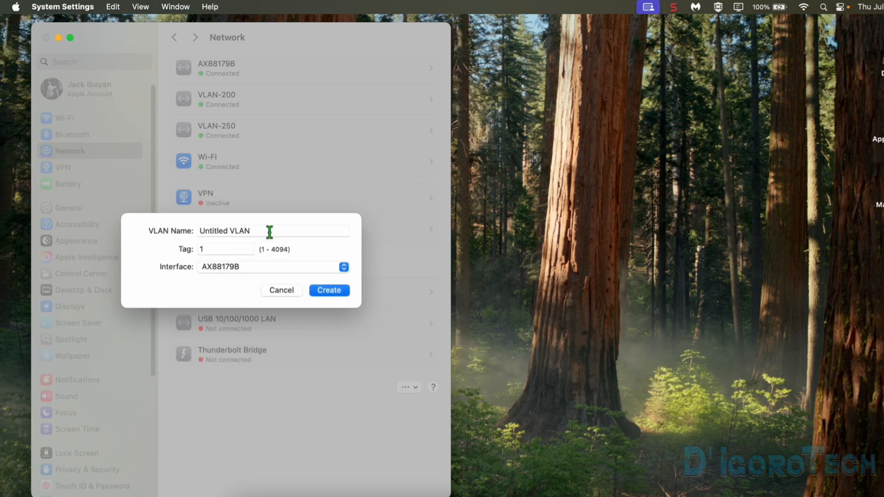
type("VLAN-50")
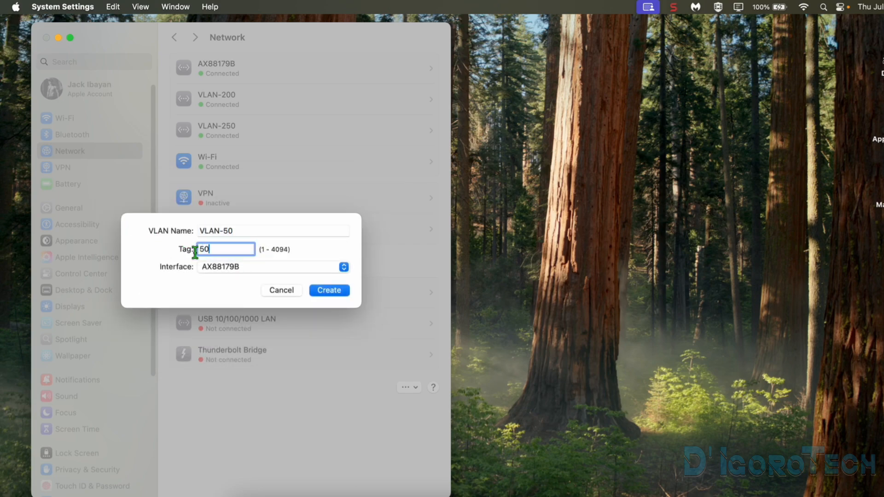
left_click(329, 290)
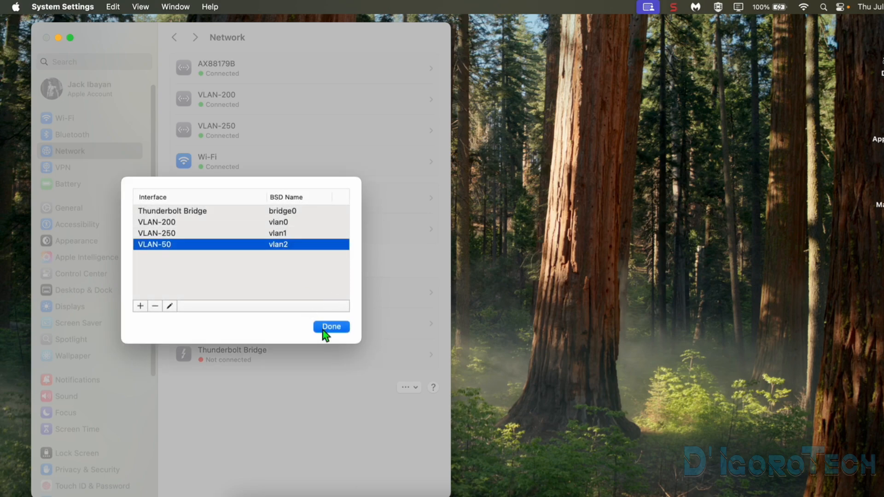
left_click(331, 327)
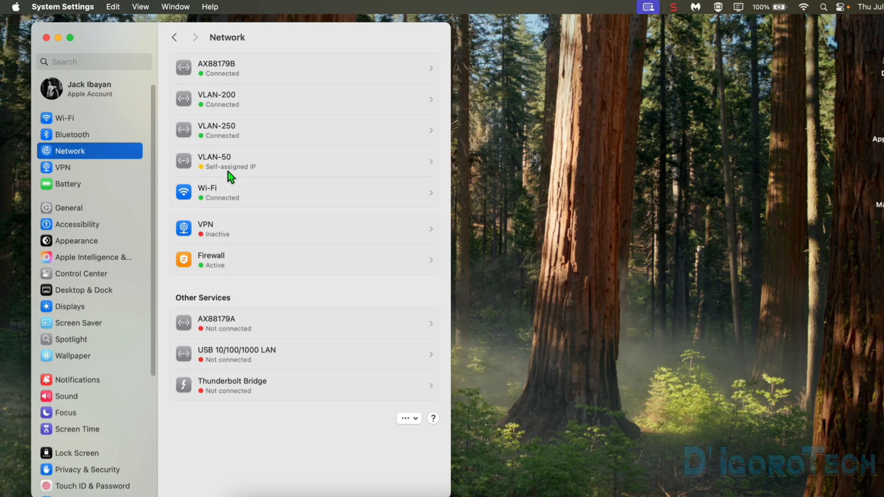
mouse_move(237, 178)
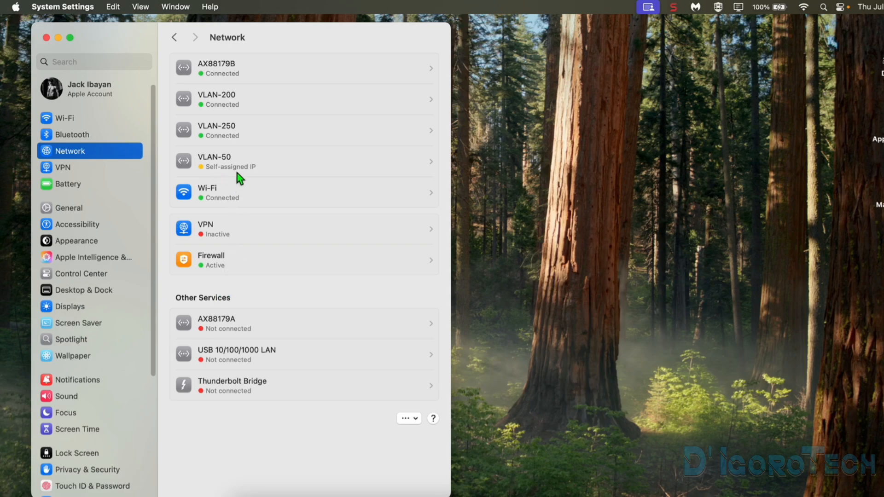
left_click(305, 161)
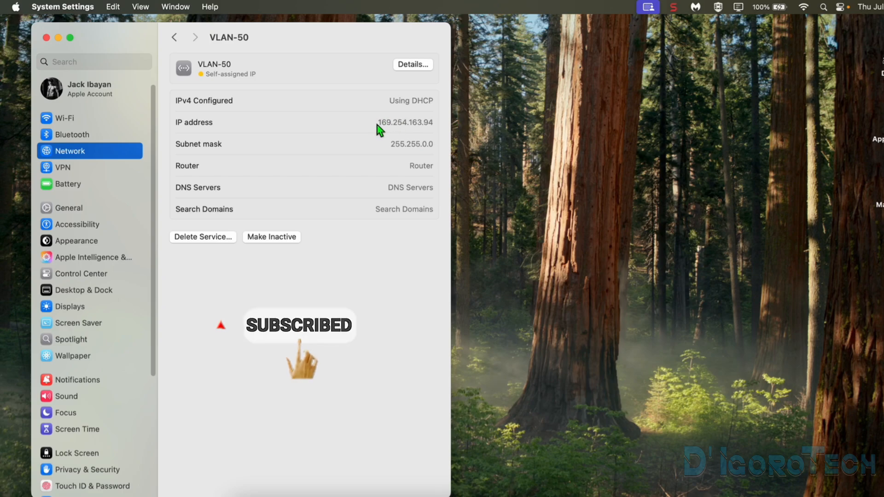
mouse_move(438, 133)
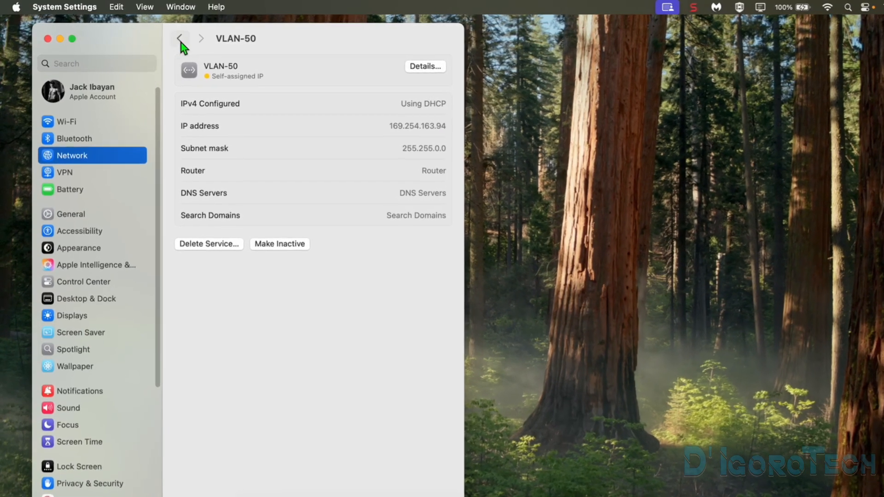
left_click(188, 40)
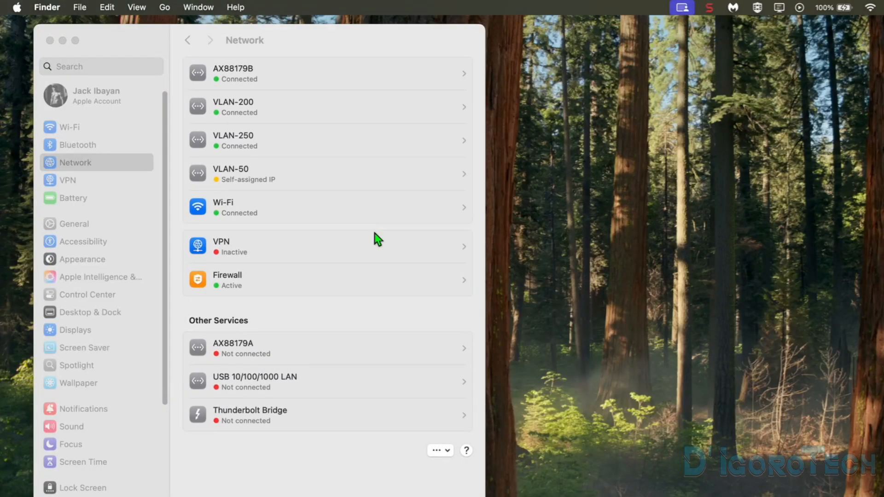
mouse_move(242, 177)
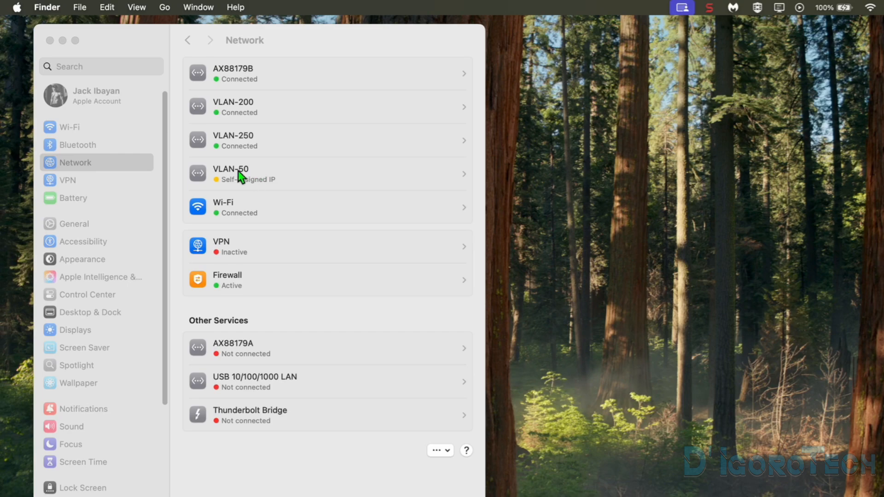
mouse_move(298, 183)
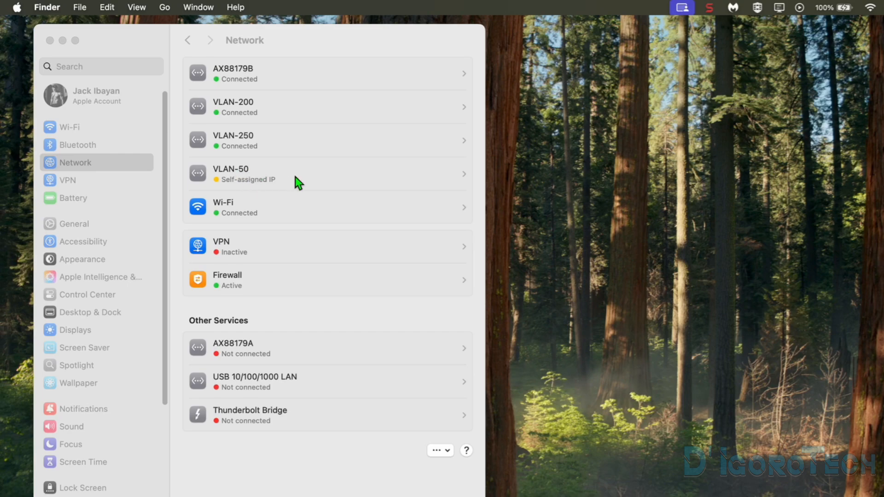
Delete the VLAN-50 service and confirm, answering the follow-up prompt.
left_click(327, 174)
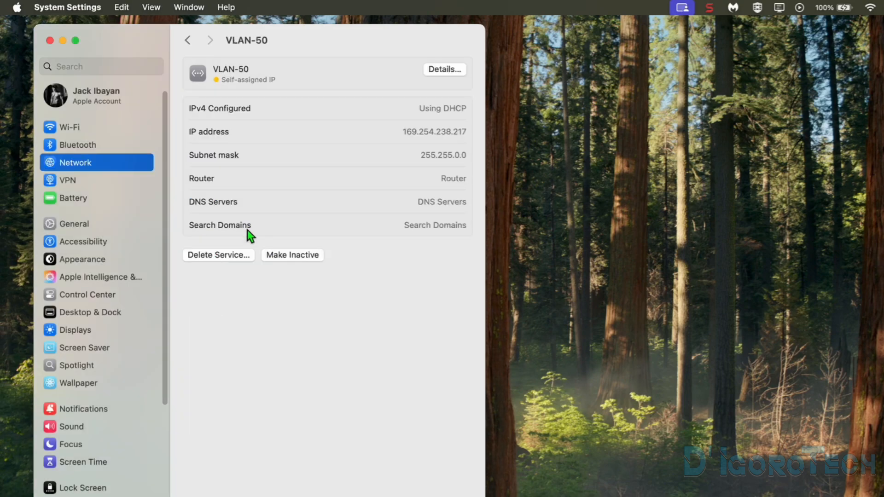
mouse_move(231, 259)
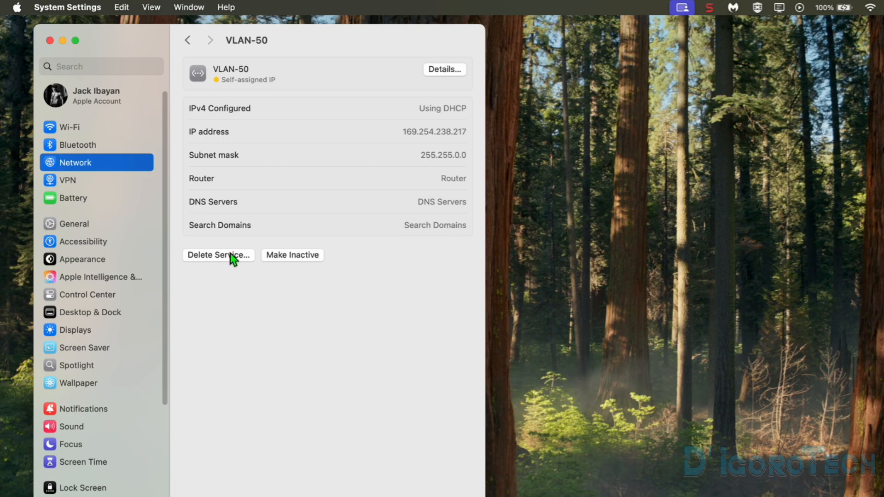
mouse_move(288, 263)
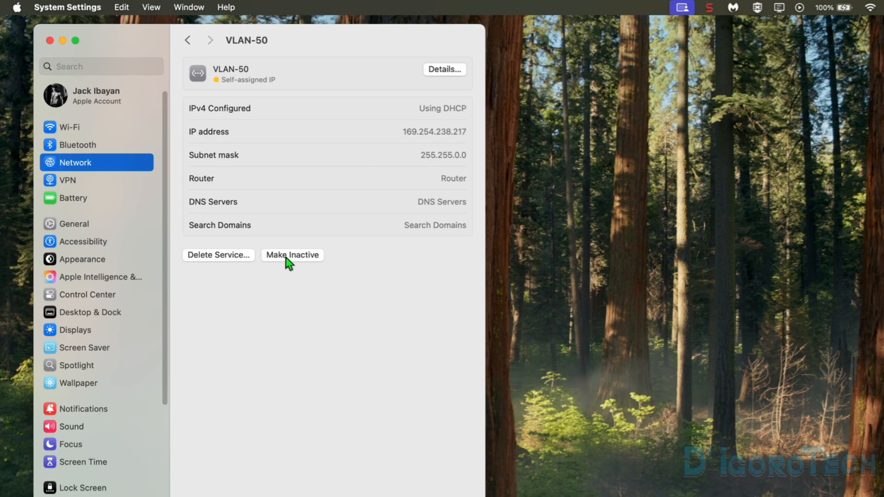
mouse_move(290, 263)
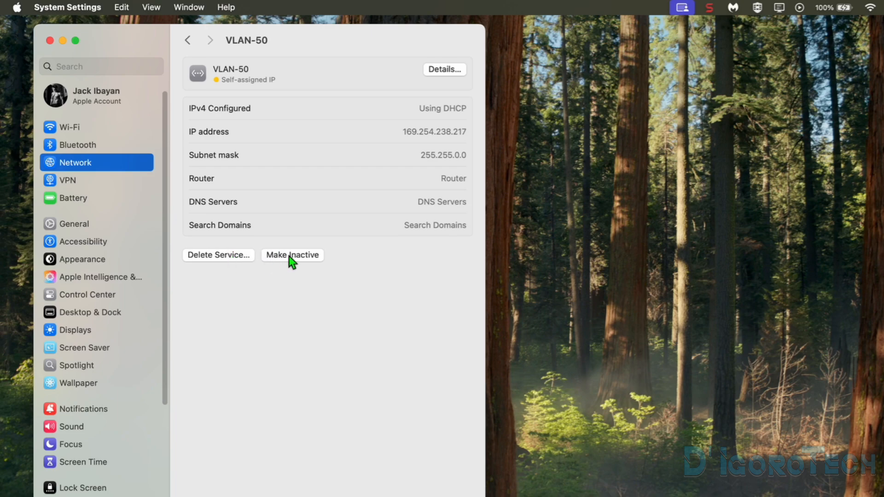
mouse_move(235, 265)
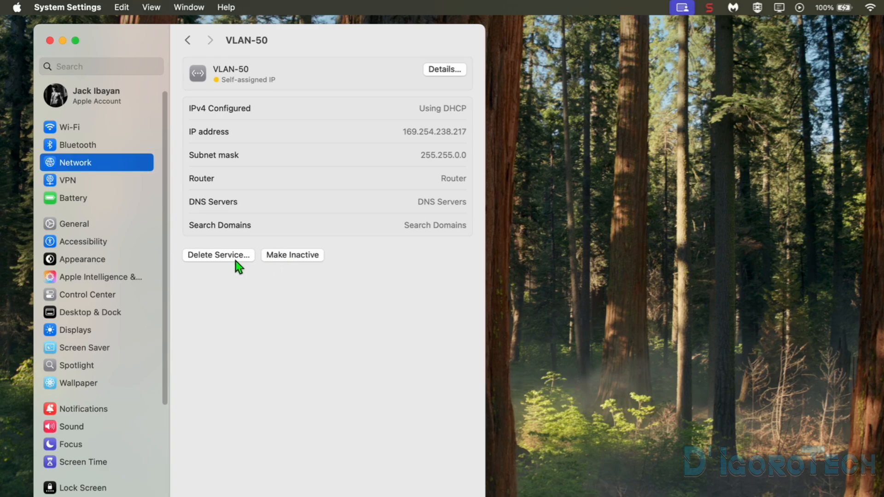
left_click(217, 255)
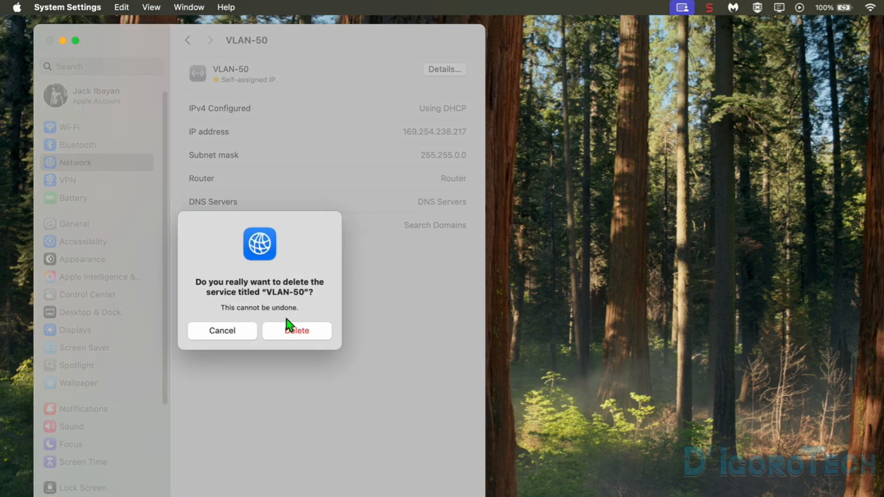
left_click(296, 331)
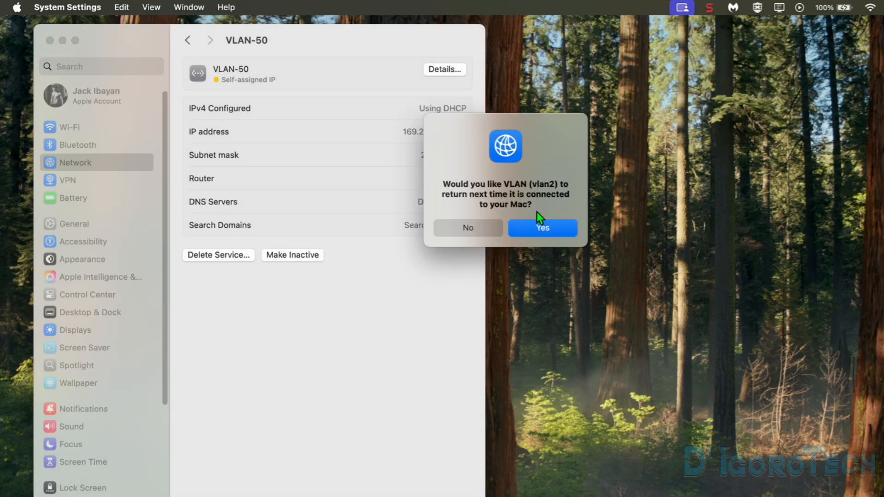
left_click(542, 228)
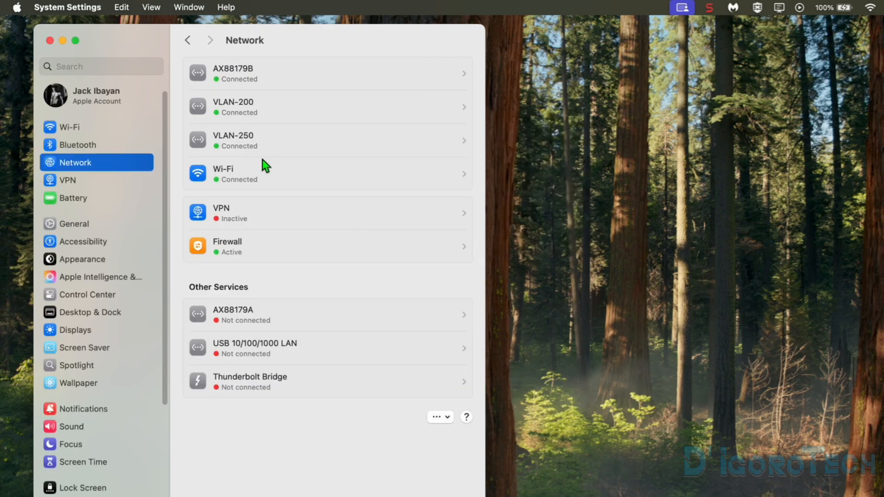
mouse_move(237, 134)
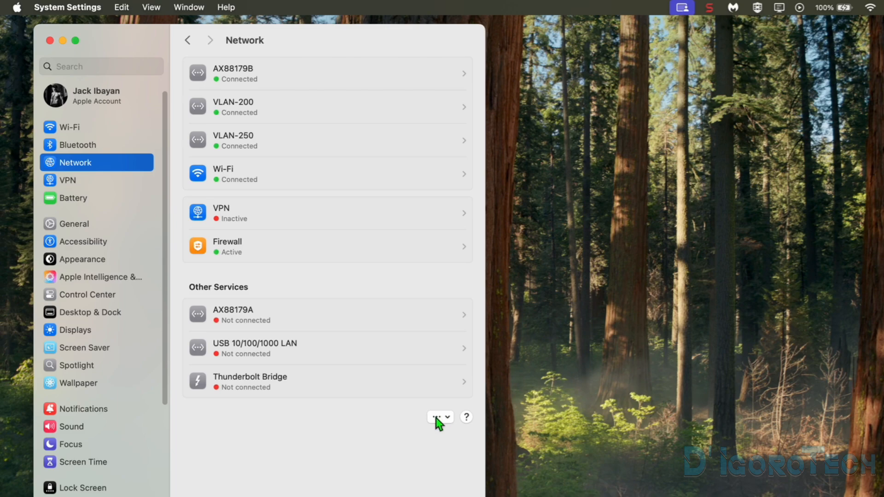
Remove the VLAN-200 virtual interface and its services via Manage Virtual Interfaces.
left_click(439, 416)
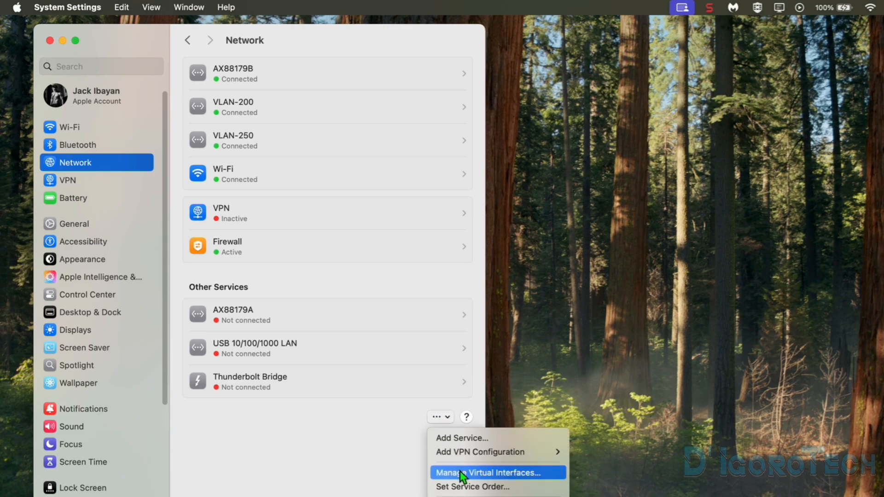
left_click(484, 472)
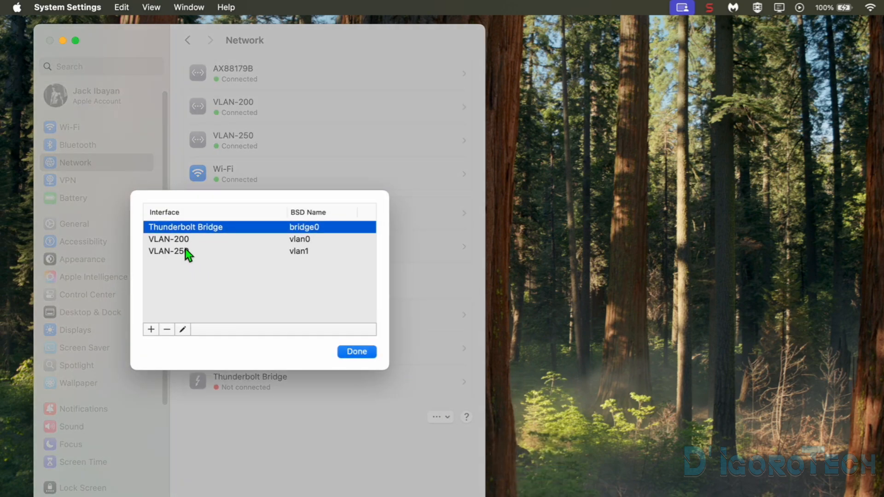
left_click(167, 330)
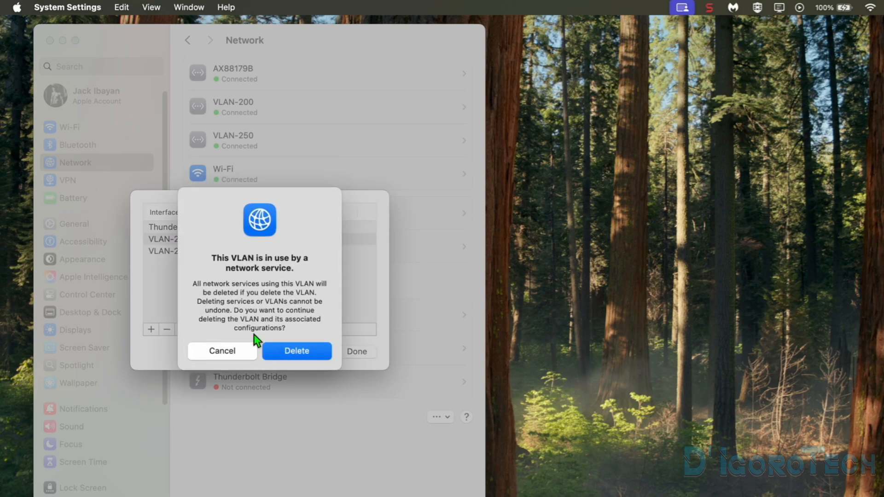
mouse_move(273, 337)
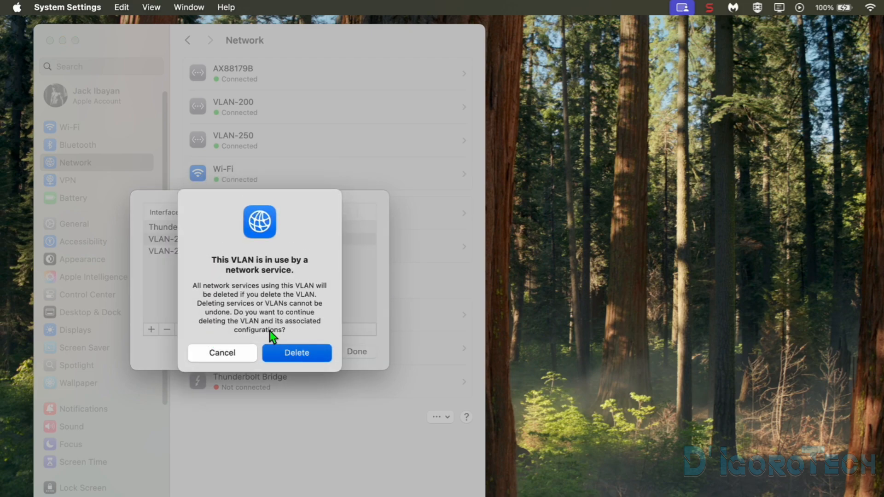
left_click(296, 353)
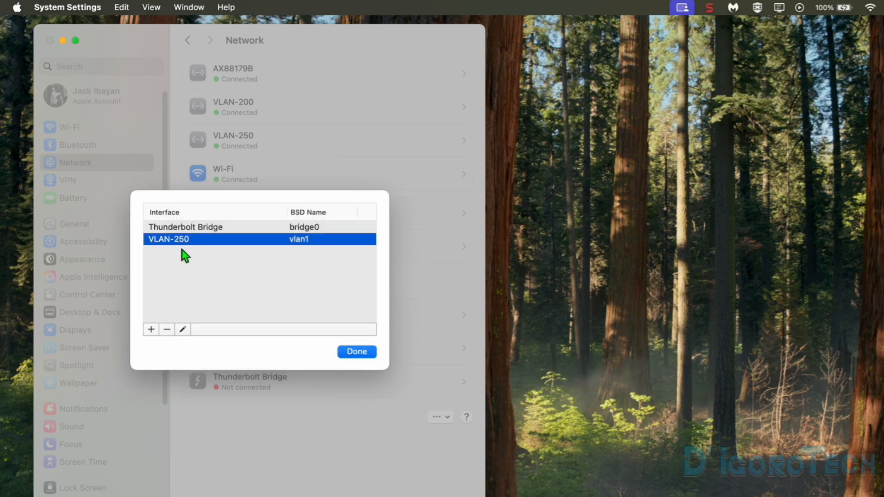
mouse_move(172, 333)
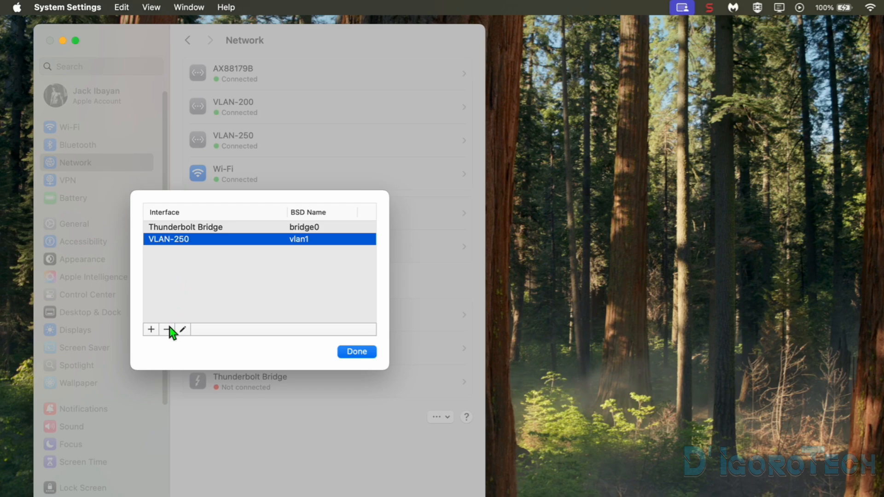
Remove the VLAN-250 virtual interface and close the list with Done.
left_click(167, 330)
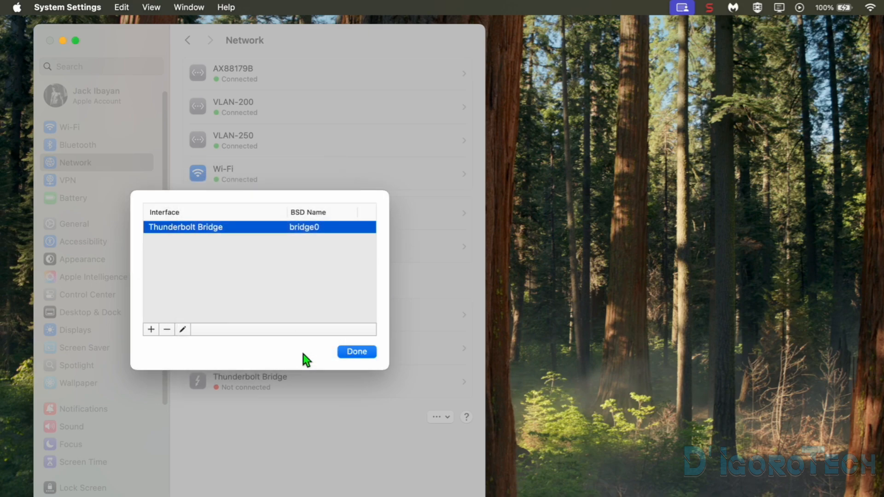
left_click(355, 351)
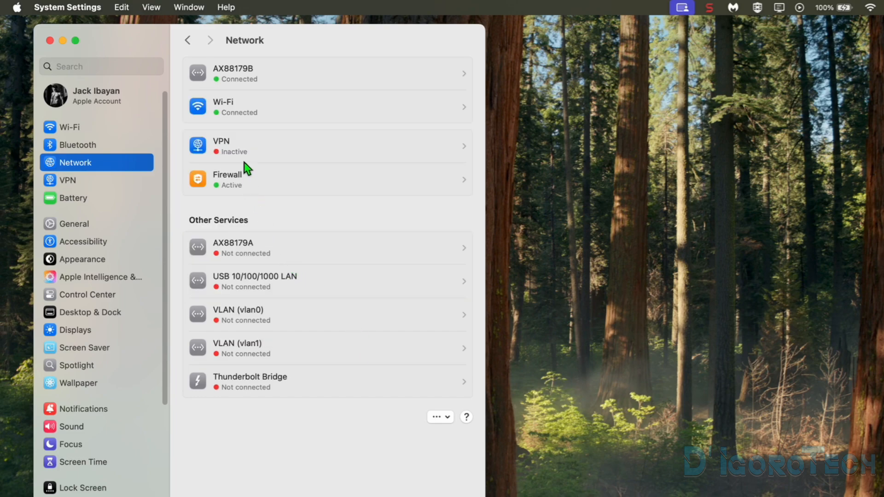
mouse_move(237, 112)
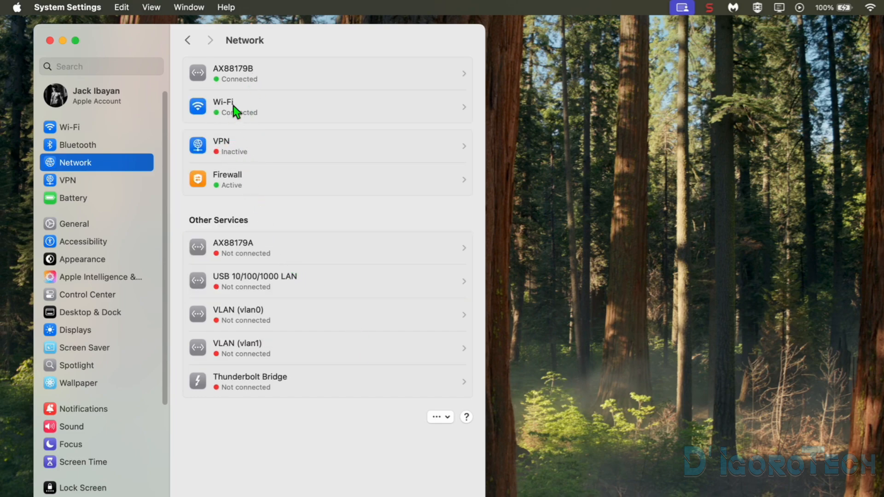
mouse_move(235, 326)
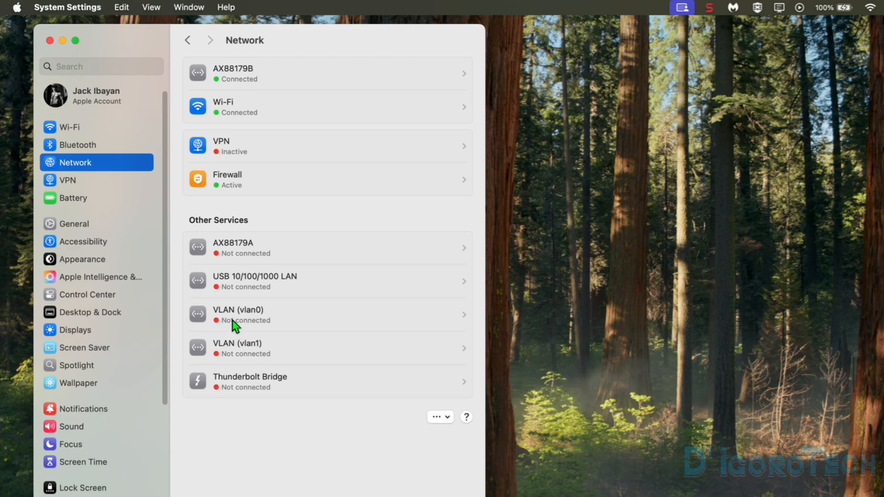
mouse_move(241, 354)
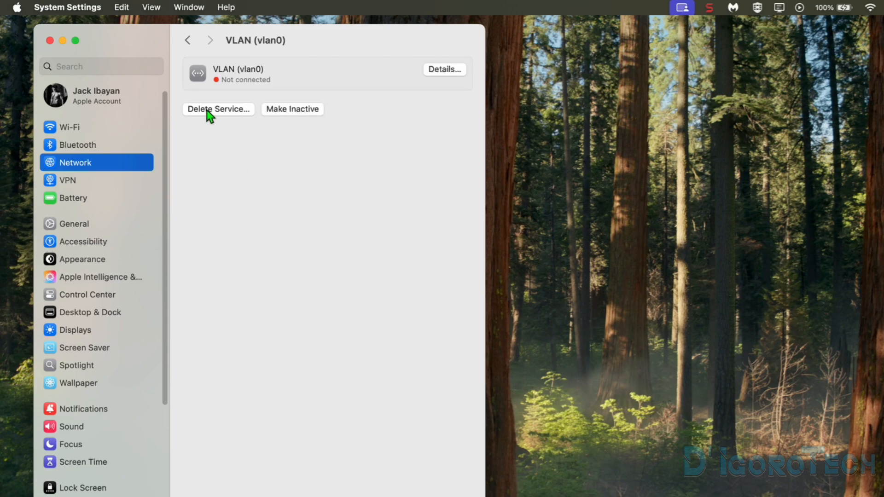
Delete the leftover VLAN (vlan0) service and confirm.
left_click(219, 109)
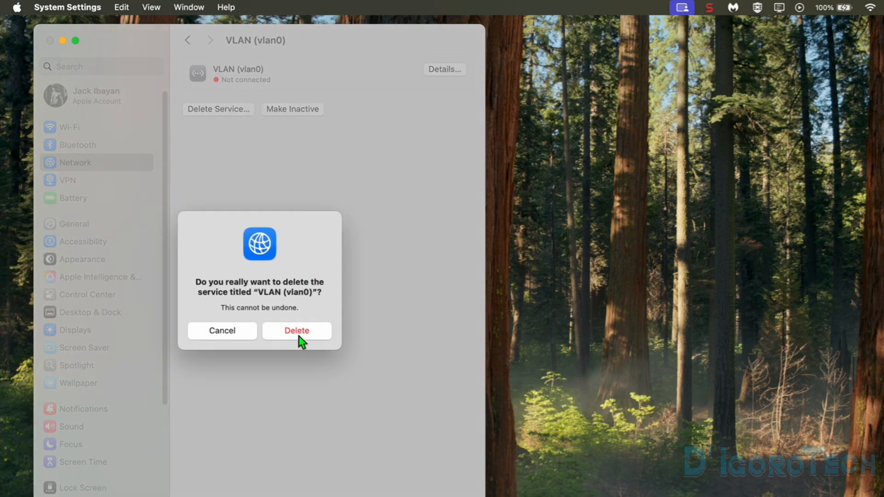
left_click(296, 331)
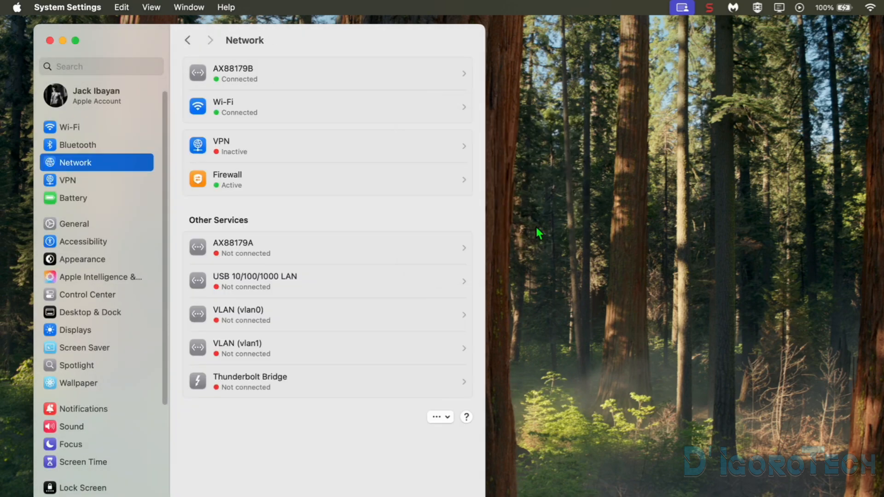
Delete the VLAN (vlan1) service and answer the return prompt.
left_click(328, 348)
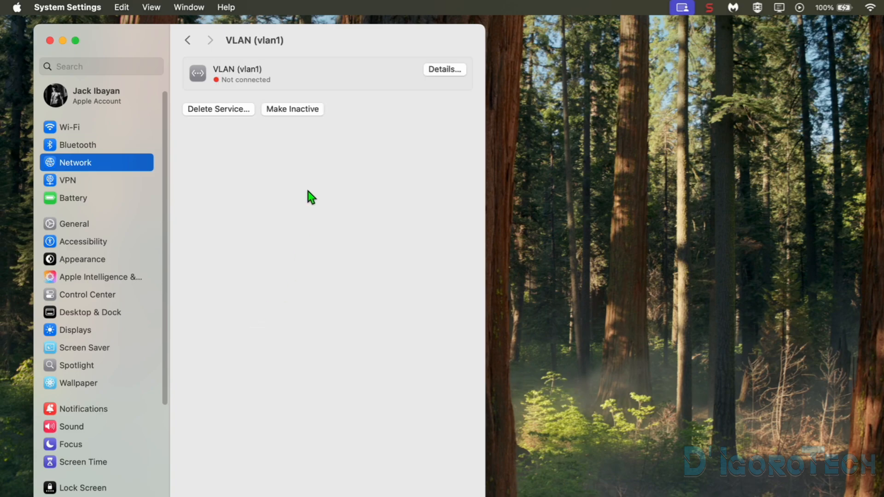
left_click(292, 109)
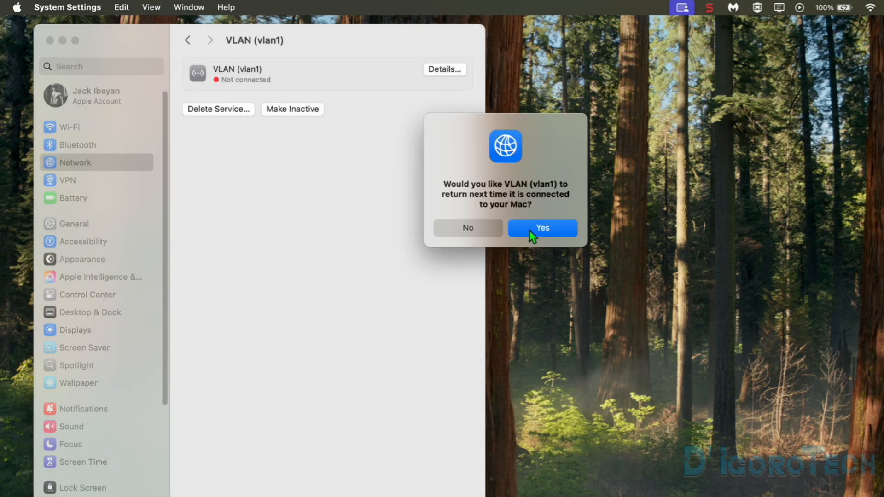
left_click(542, 228)
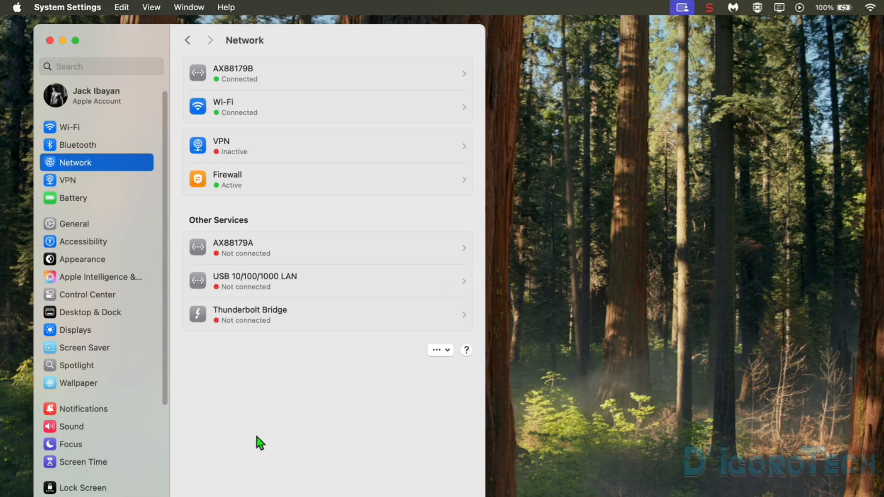